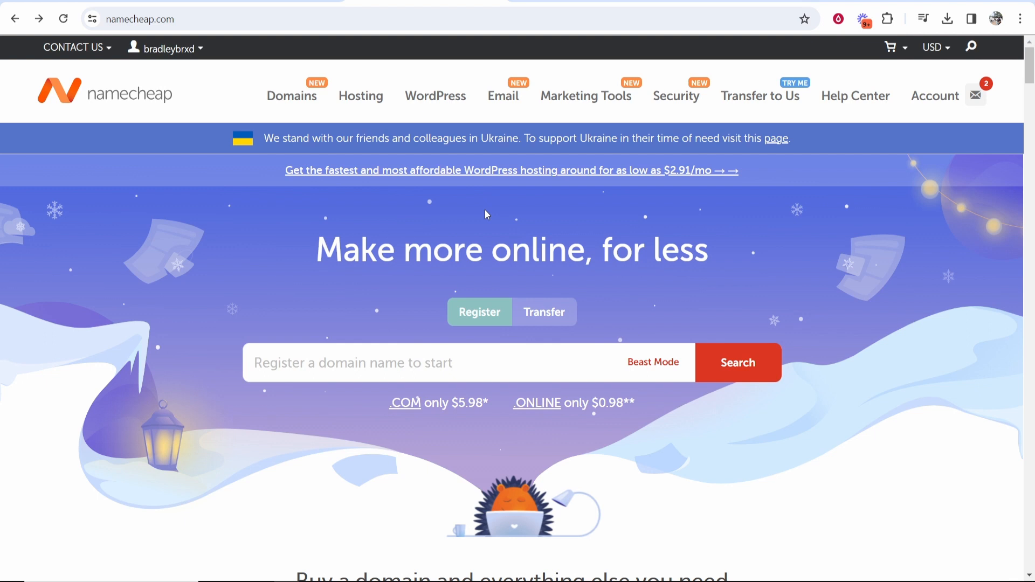
mouse_move(236, 238)
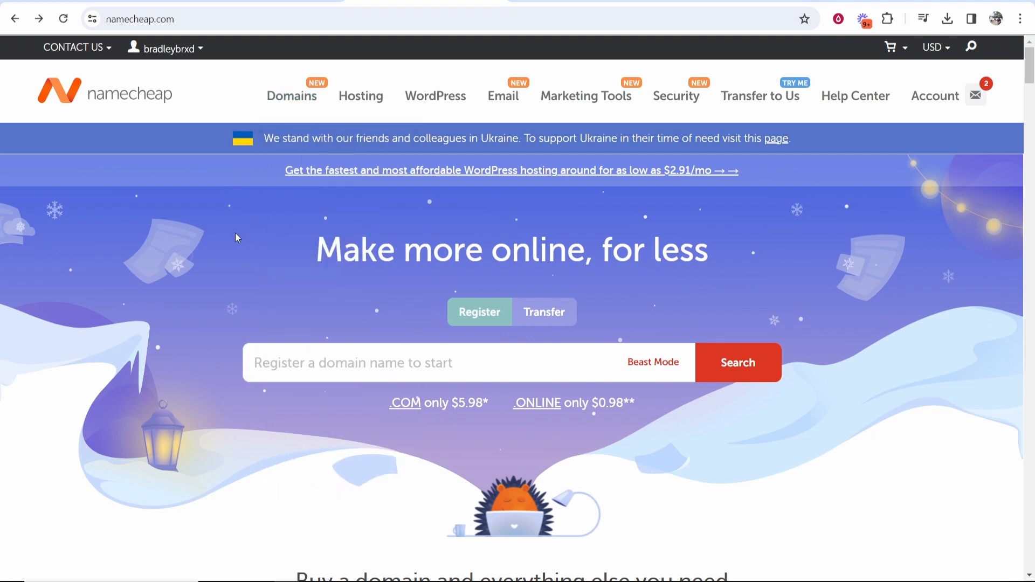
Open the username dropdown in the top bar to show the Your Account menu
click(164, 48)
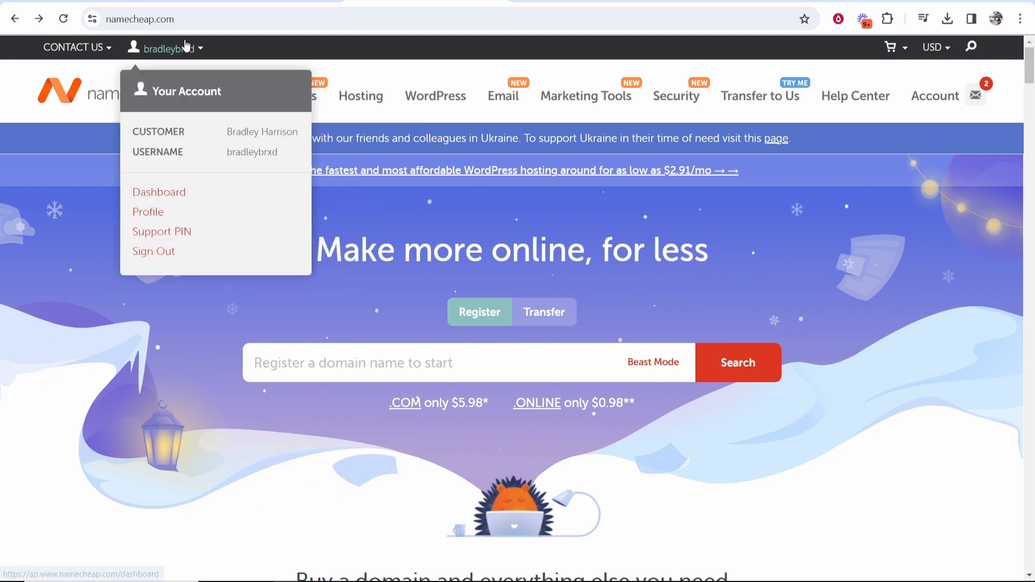
mouse_move(162, 62)
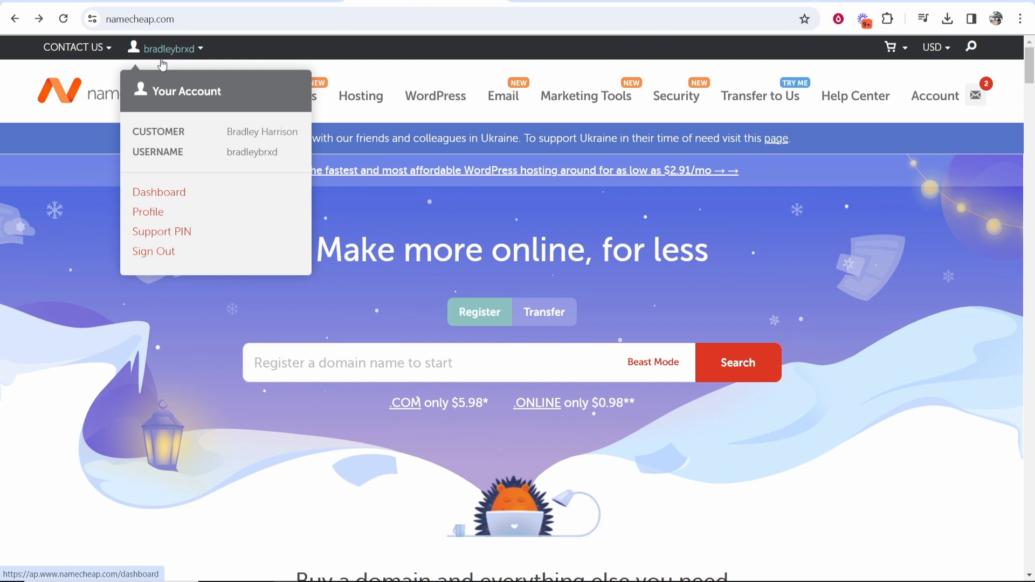
Go through Dashboard and Domain List to manage onlinehowtoguide.click
click(159, 192)
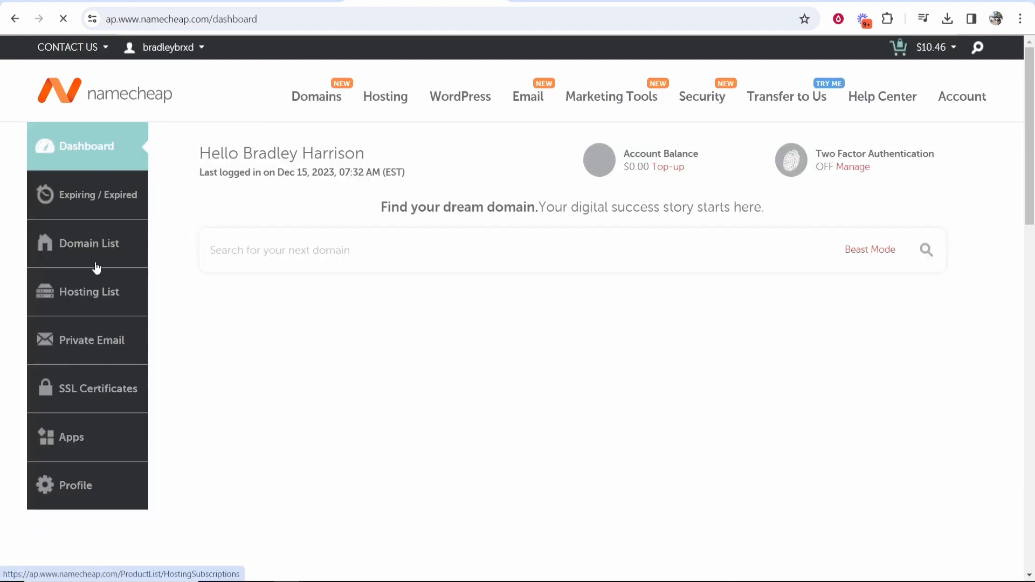
click(87, 243)
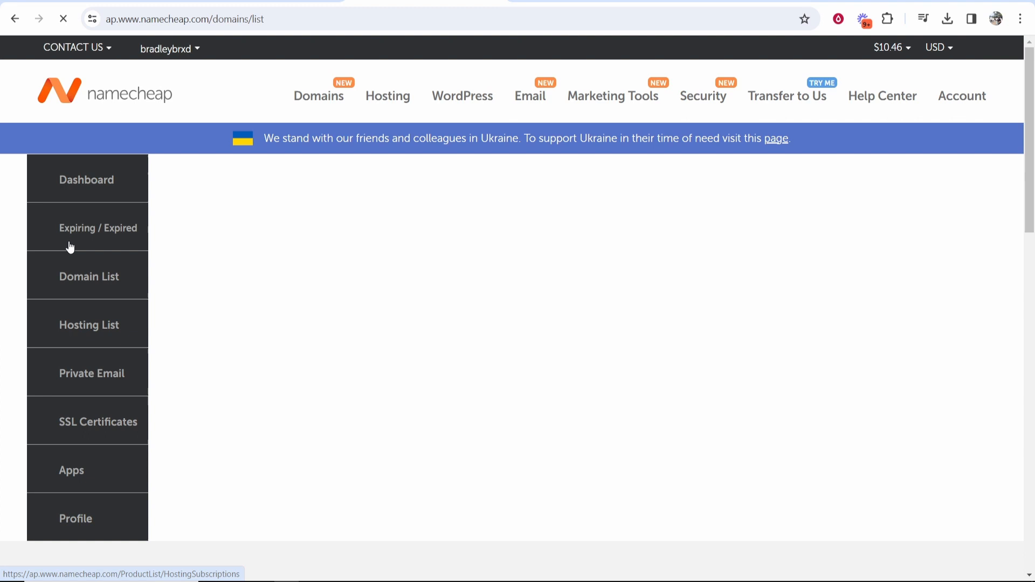
click(88, 276)
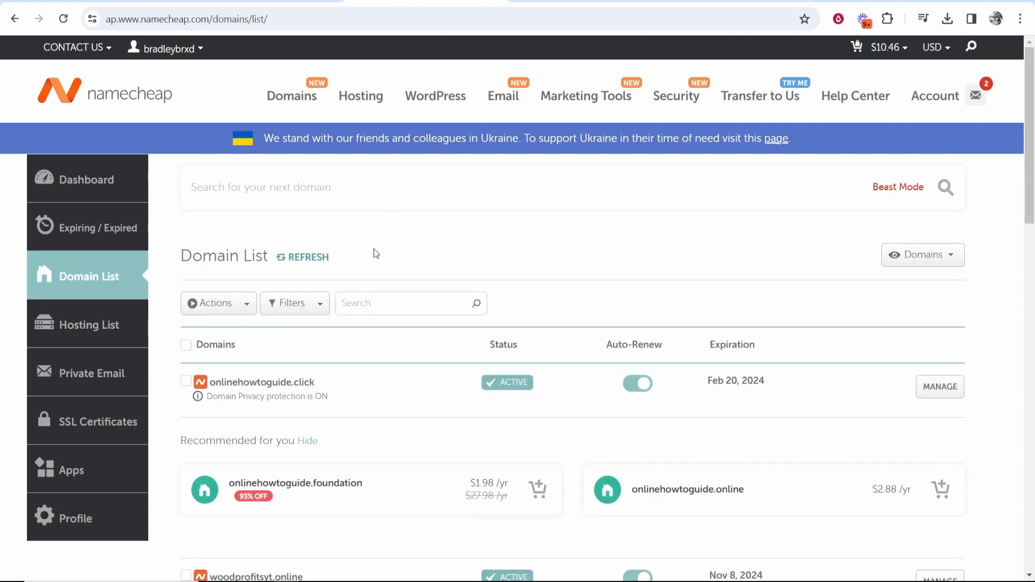
scroll(down, 3)
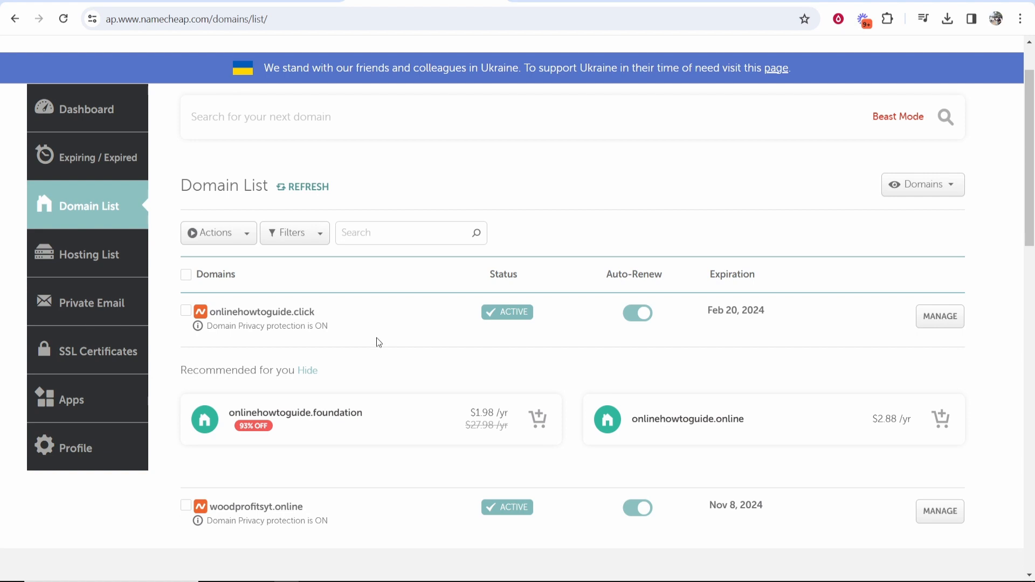
mouse_move(835, 345)
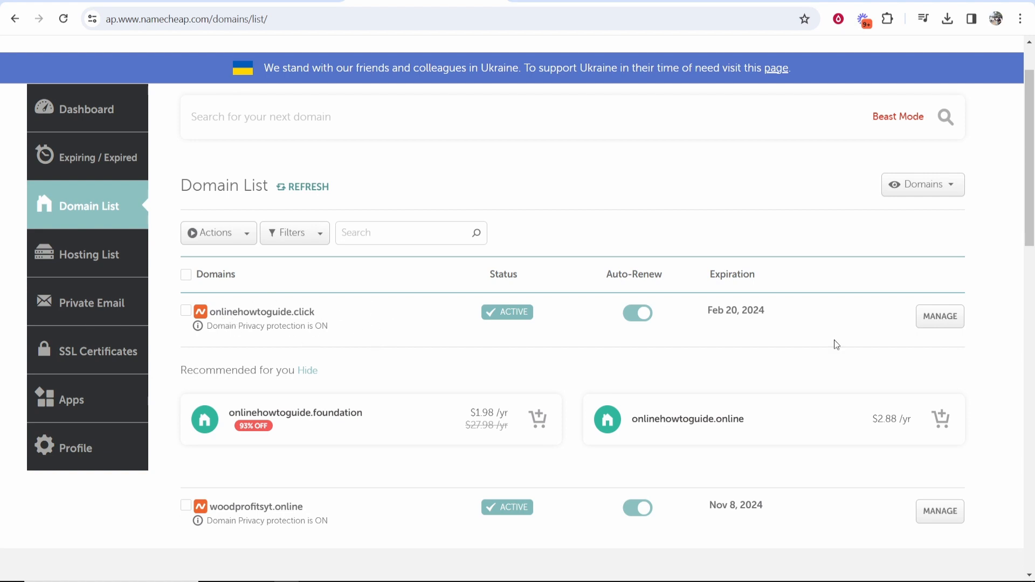
click(939, 316)
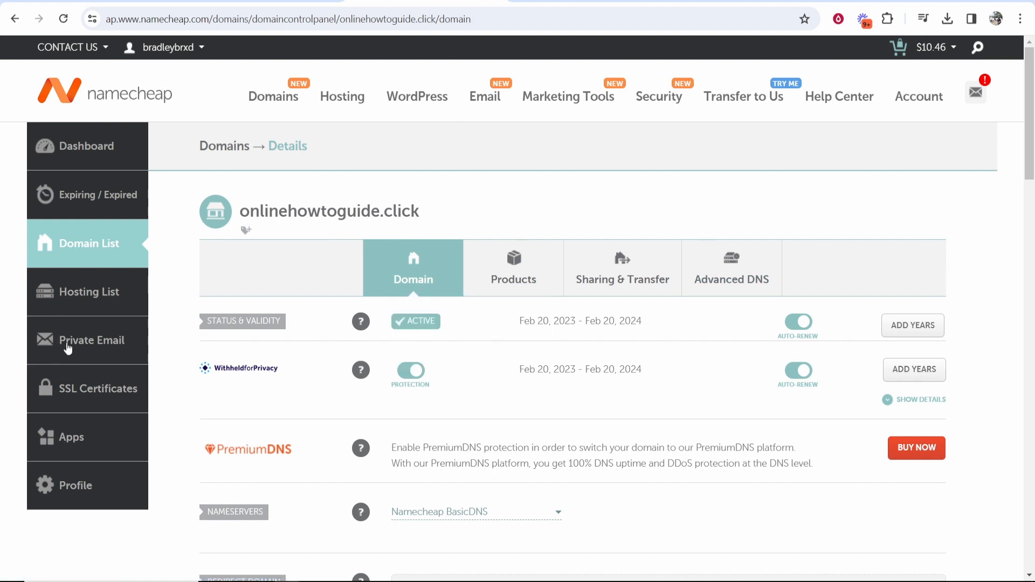
Open Private Email in the sidebar and scroll to the free-trial offer
click(91, 340)
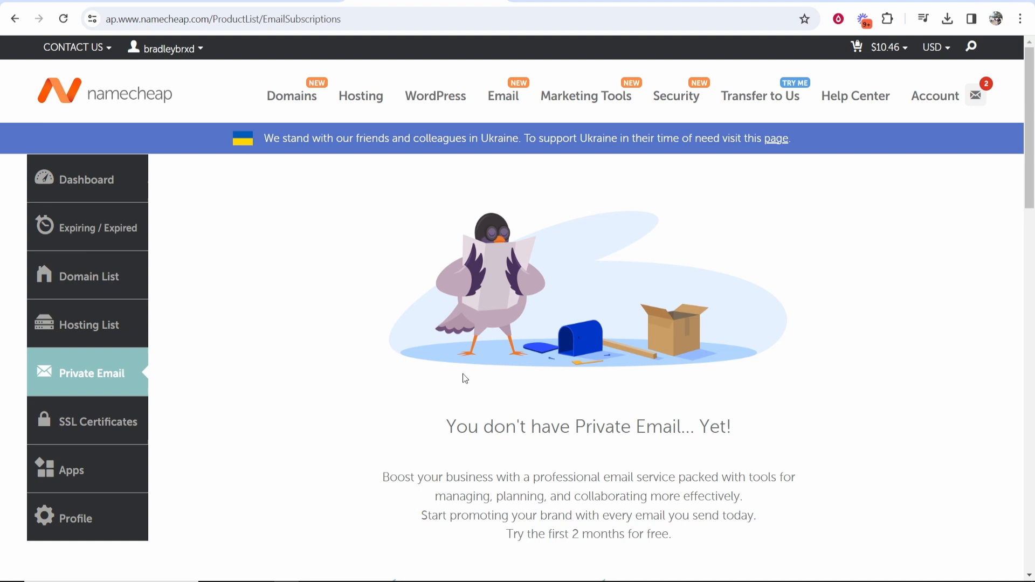
scroll(down, 3)
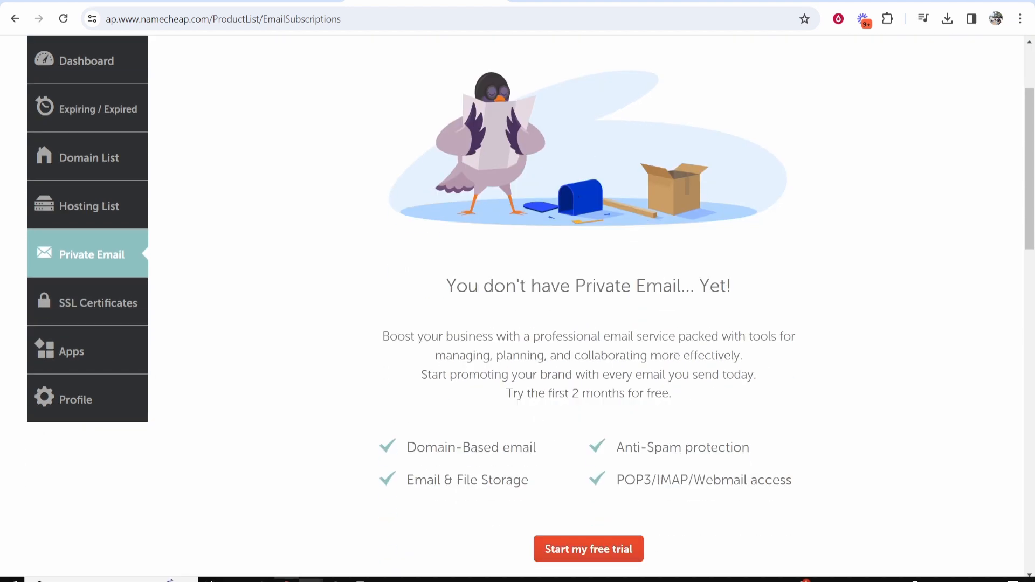
Start the free trial and choose the Starter plan (1 mailbox, 5GB)
click(587, 549)
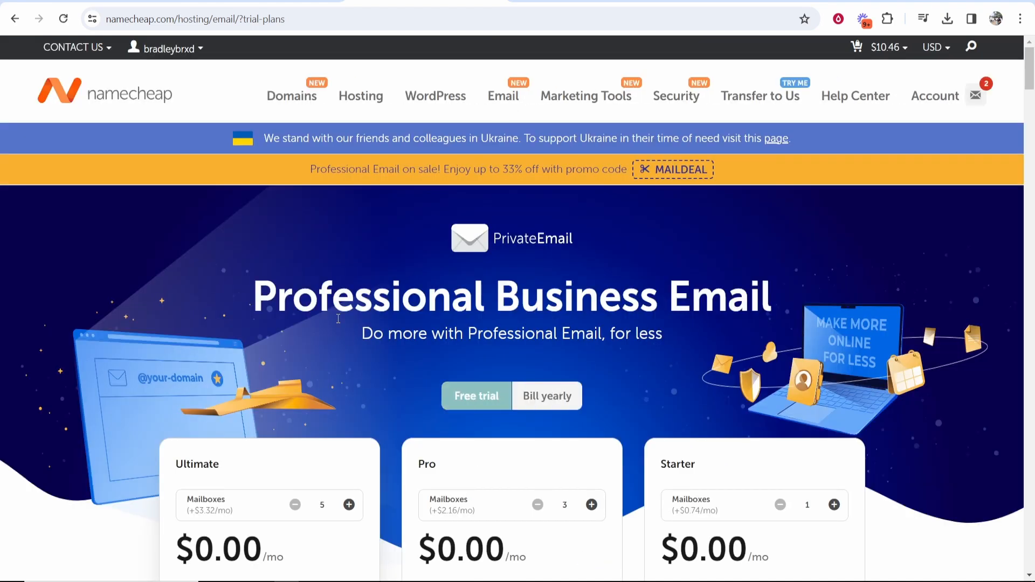
scroll(down, 3)
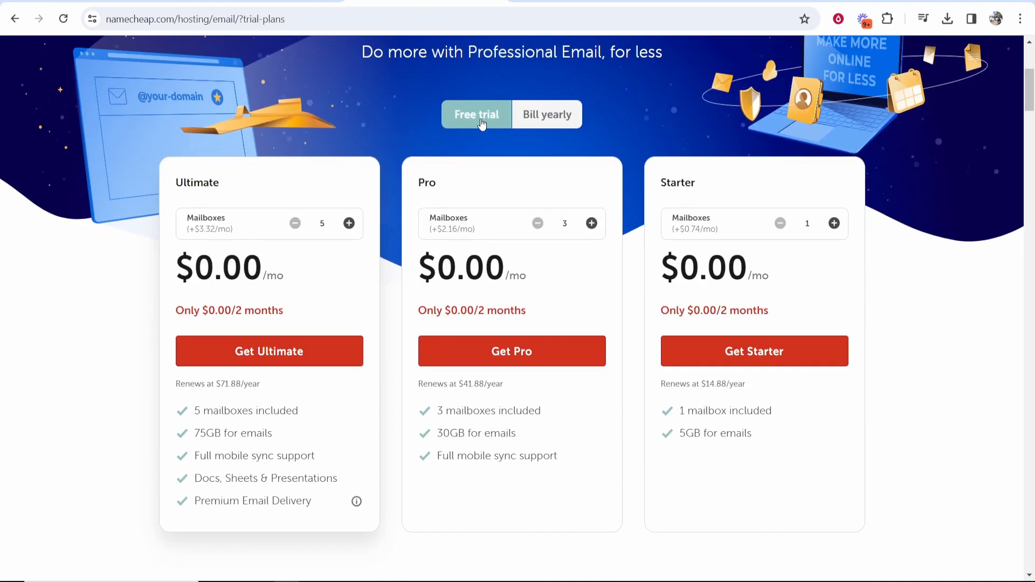
mouse_move(480, 395)
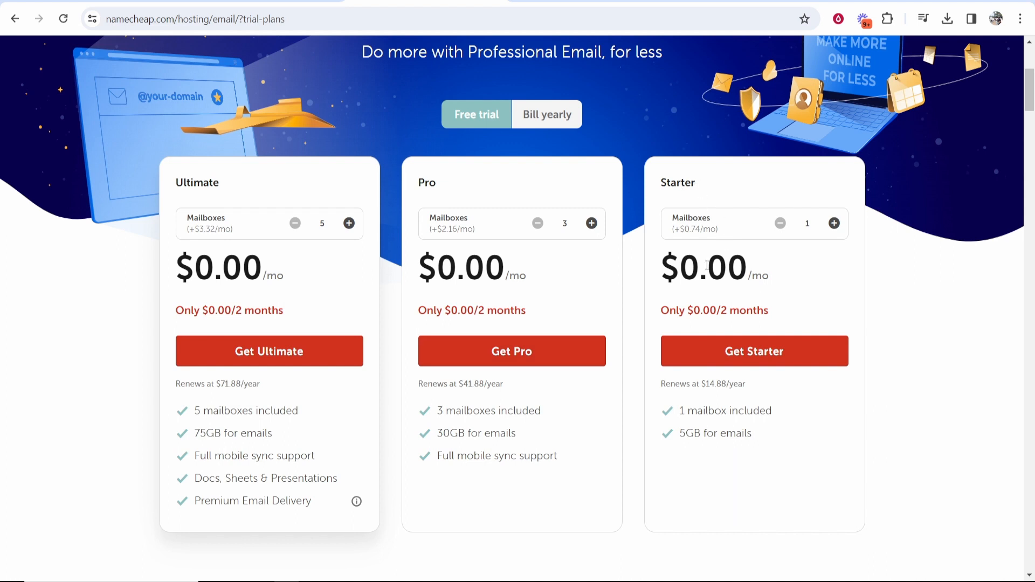
double_click(725, 411)
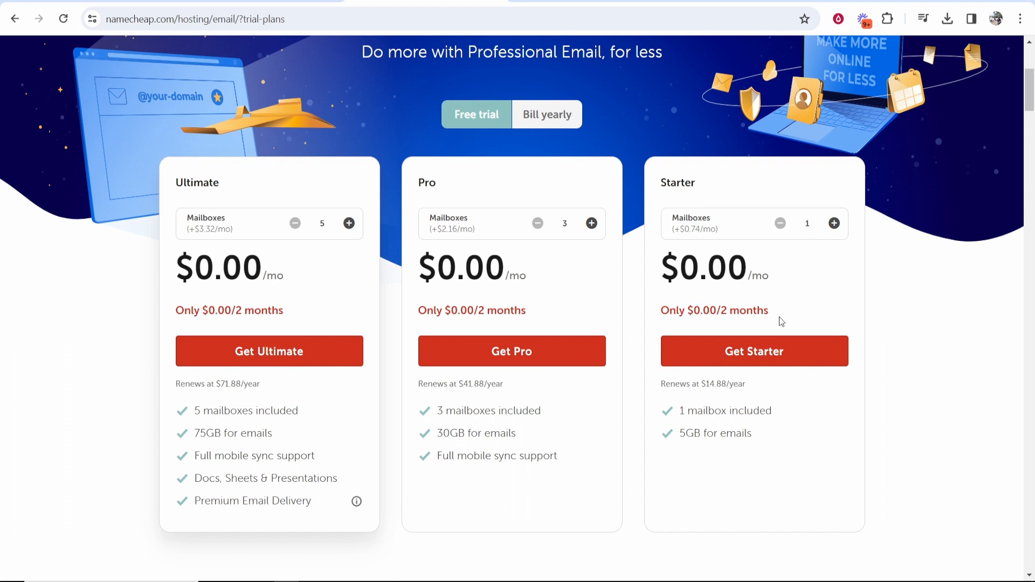
mouse_move(728, 416)
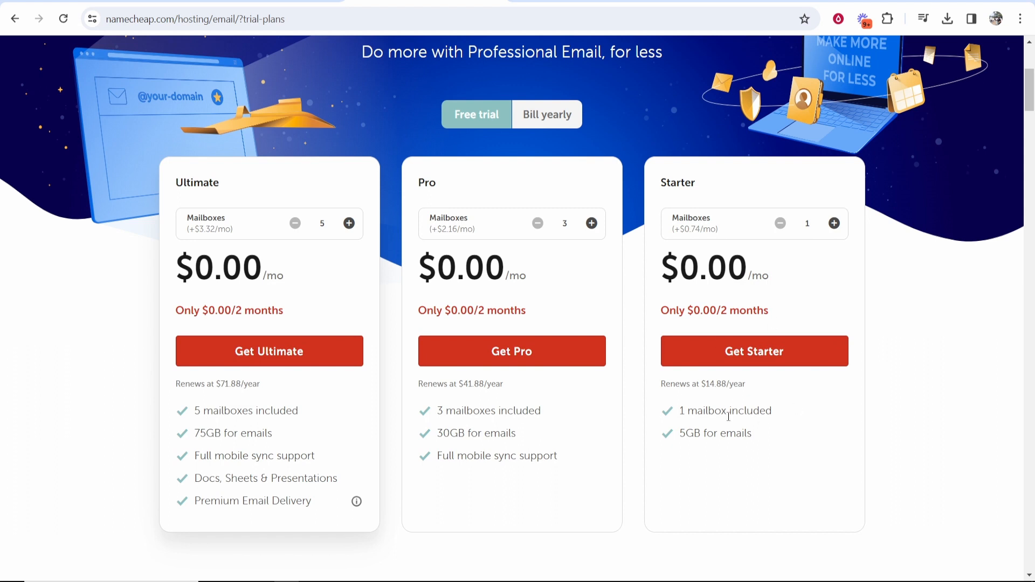
mouse_move(712, 226)
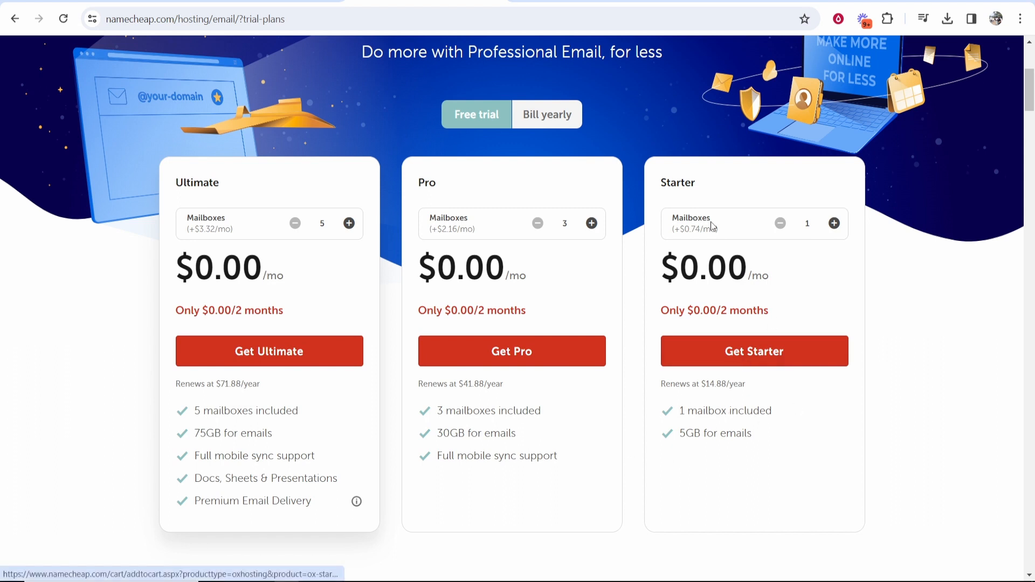
mouse_move(754, 359)
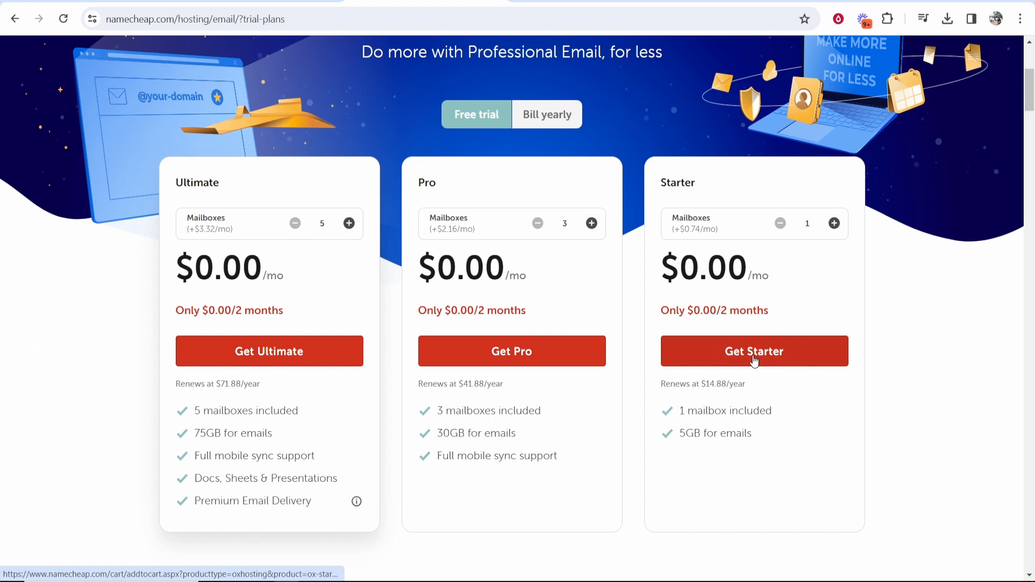
double_click(708, 383)
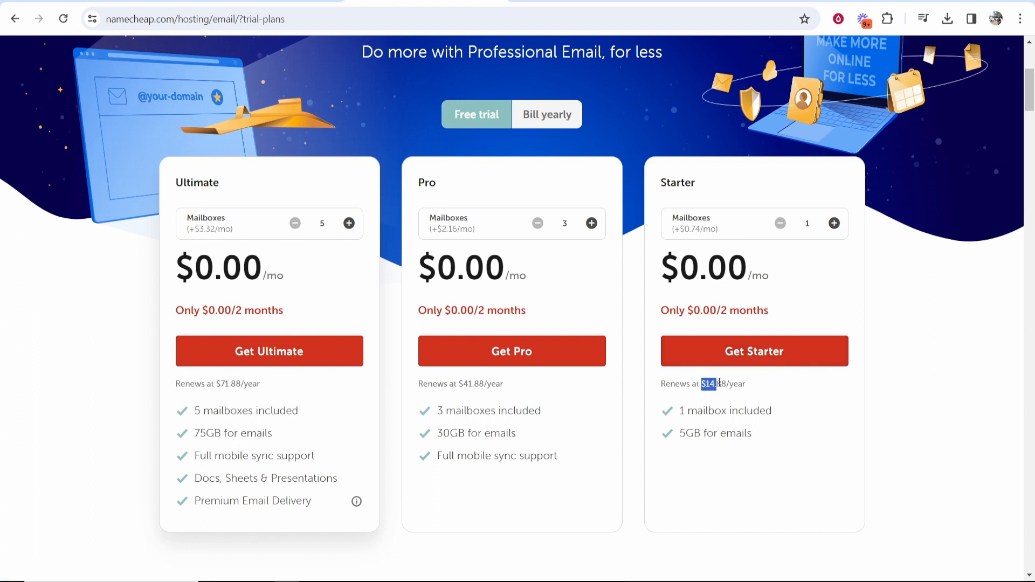
click(753, 350)
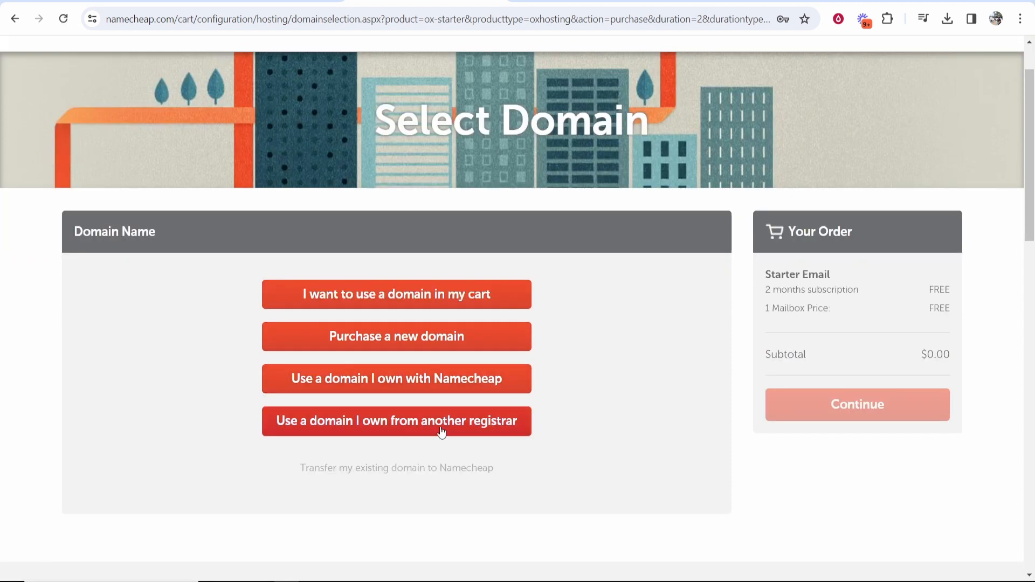
mouse_move(486, 388)
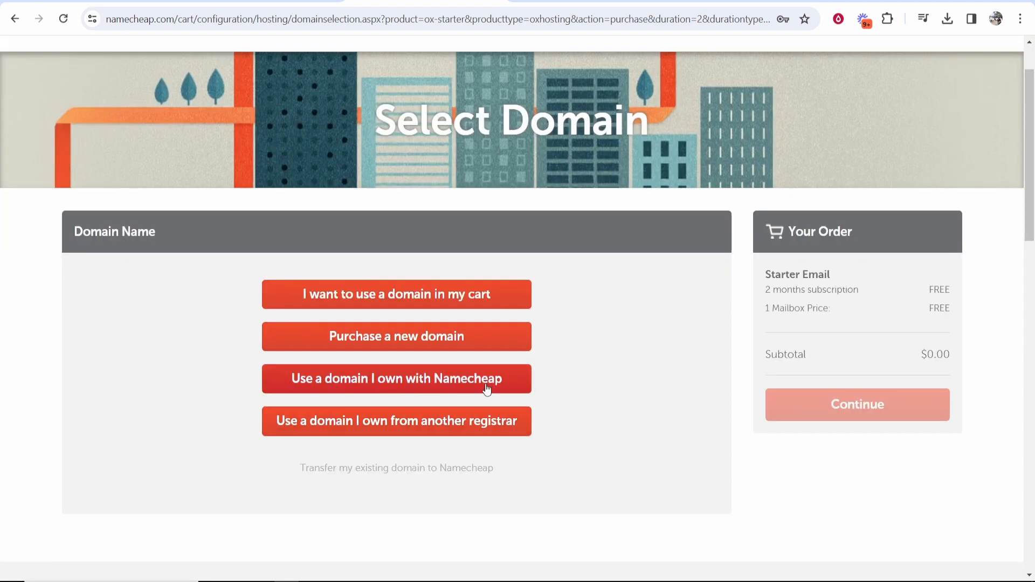
Use owned domain onlinehowtoguide.click, keep quantity 1, and add Starter Email to the cart
click(396, 379)
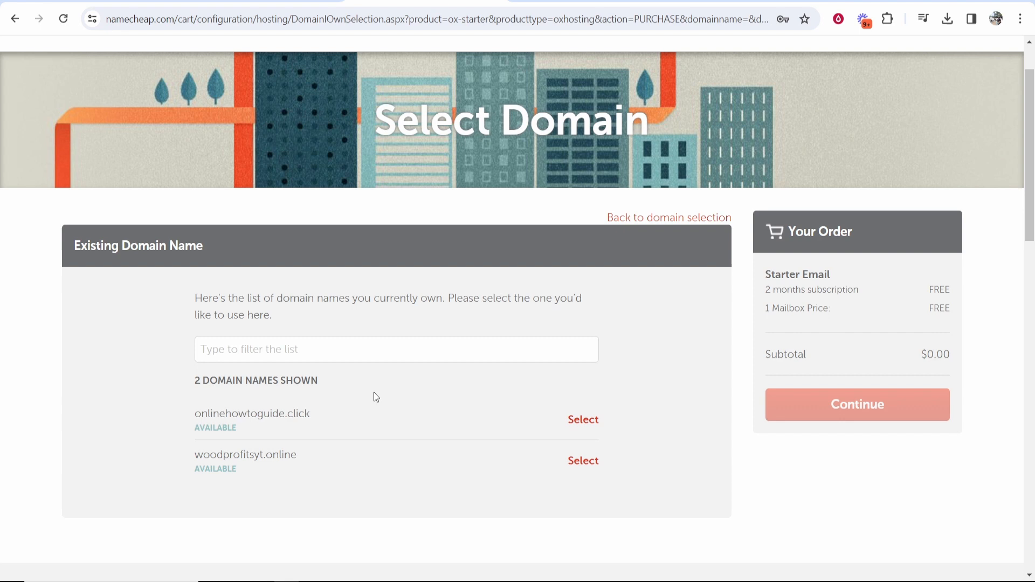
mouse_move(240, 415)
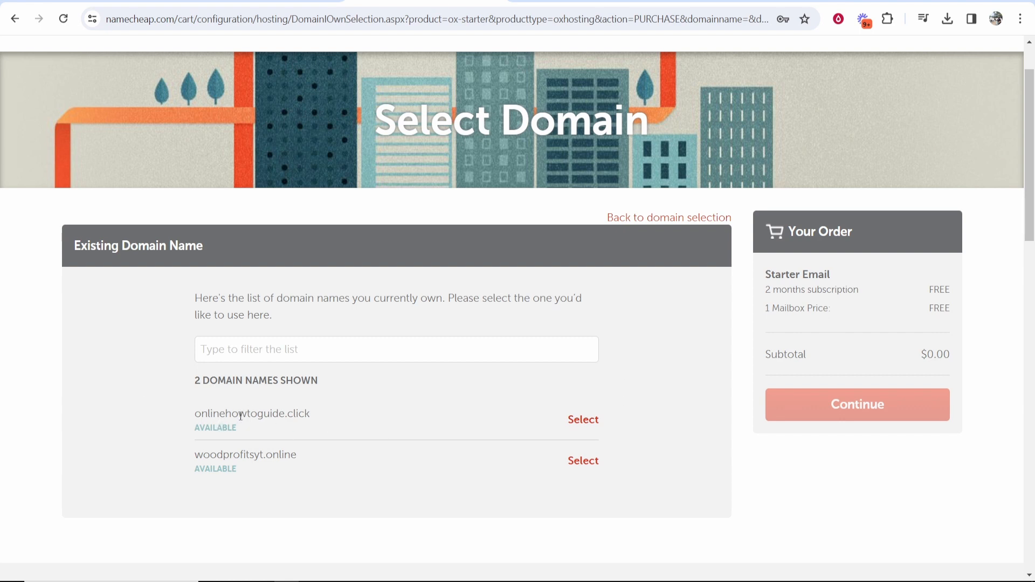
mouse_move(582, 420)
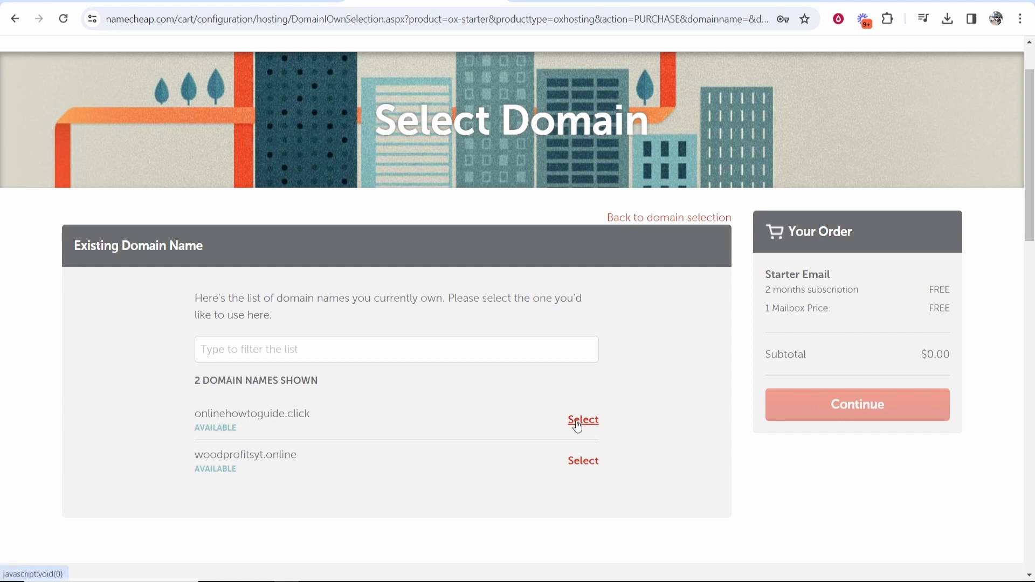
click(582, 420)
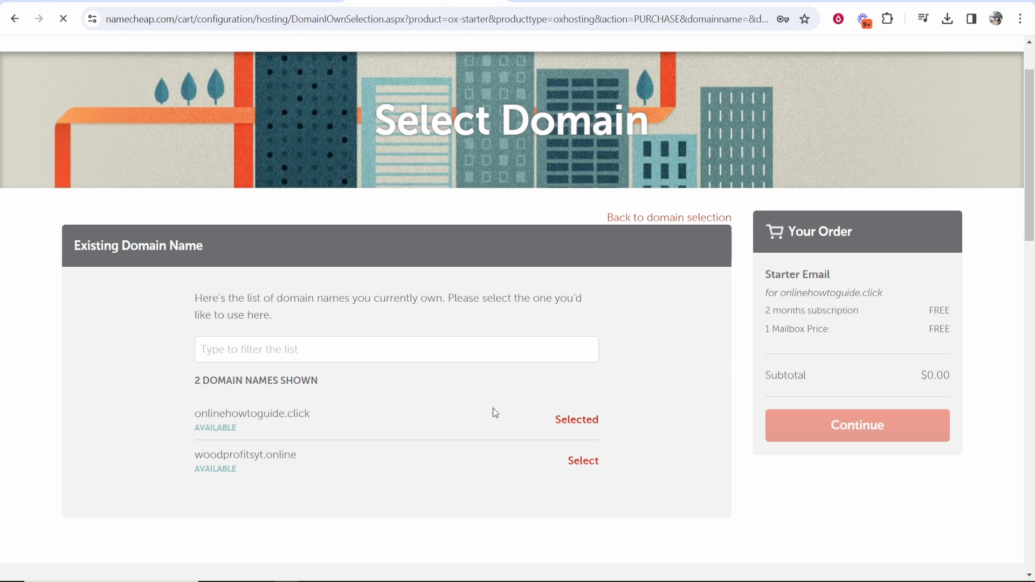
click(856, 425)
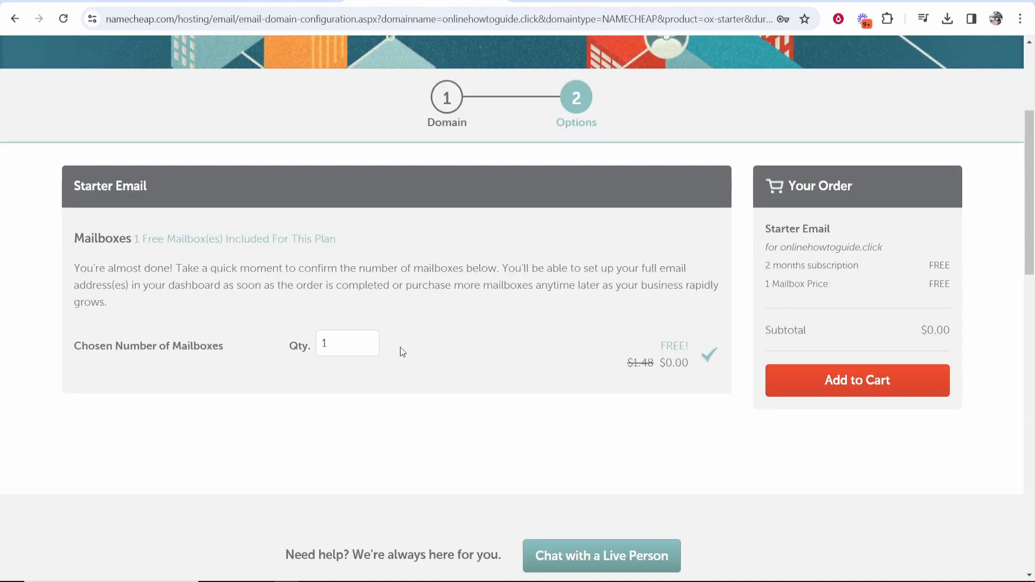
click(856, 380)
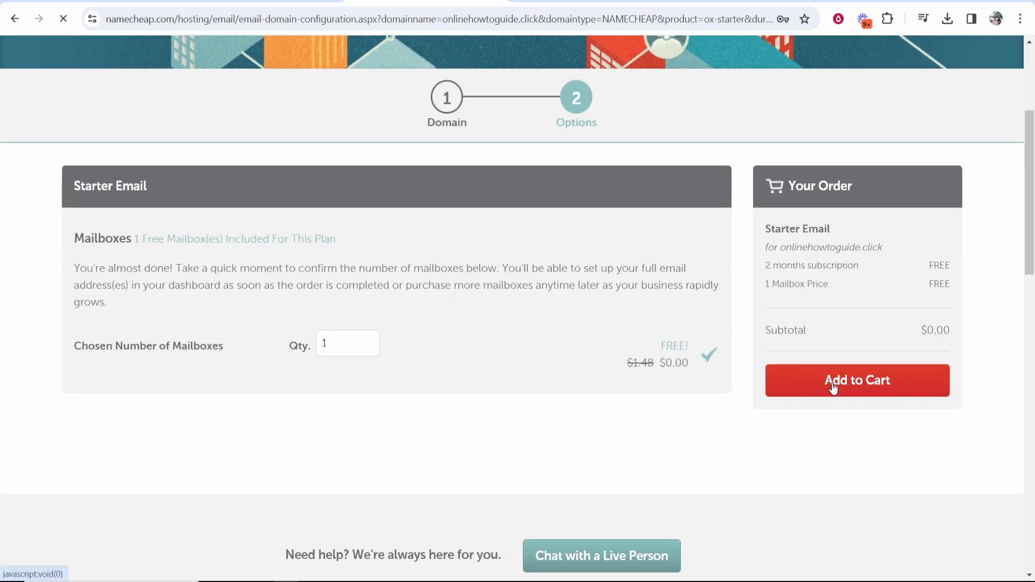
click(857, 380)
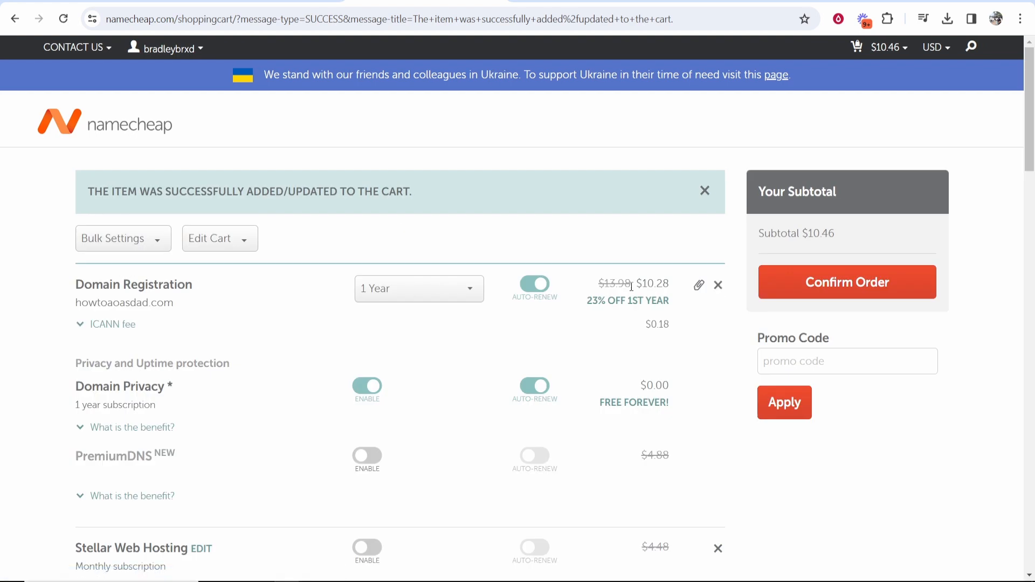
Remove the extra domain registration and set Starter Email to 2 Months (Free Trial)
click(717, 284)
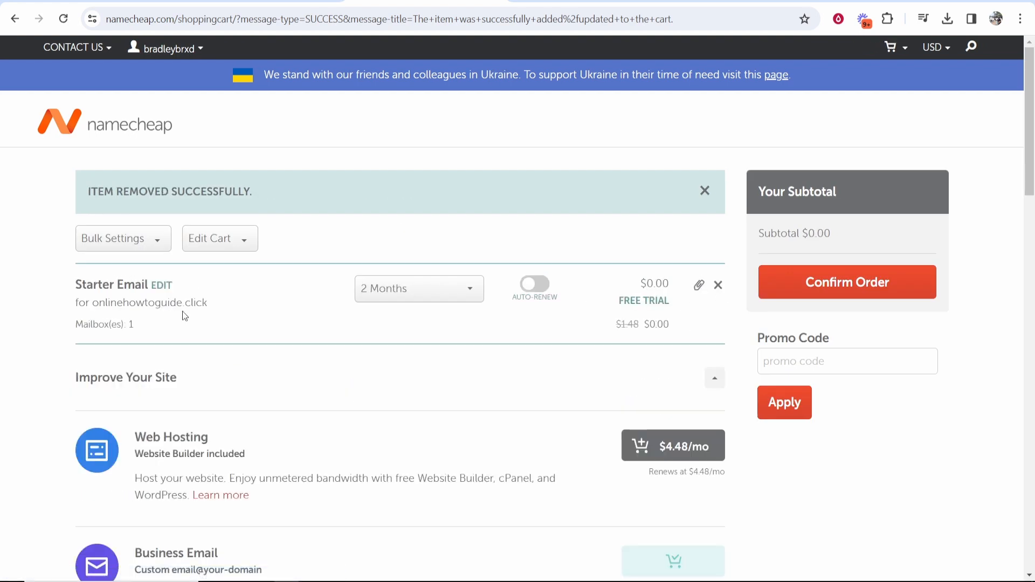
double_click(112, 285)
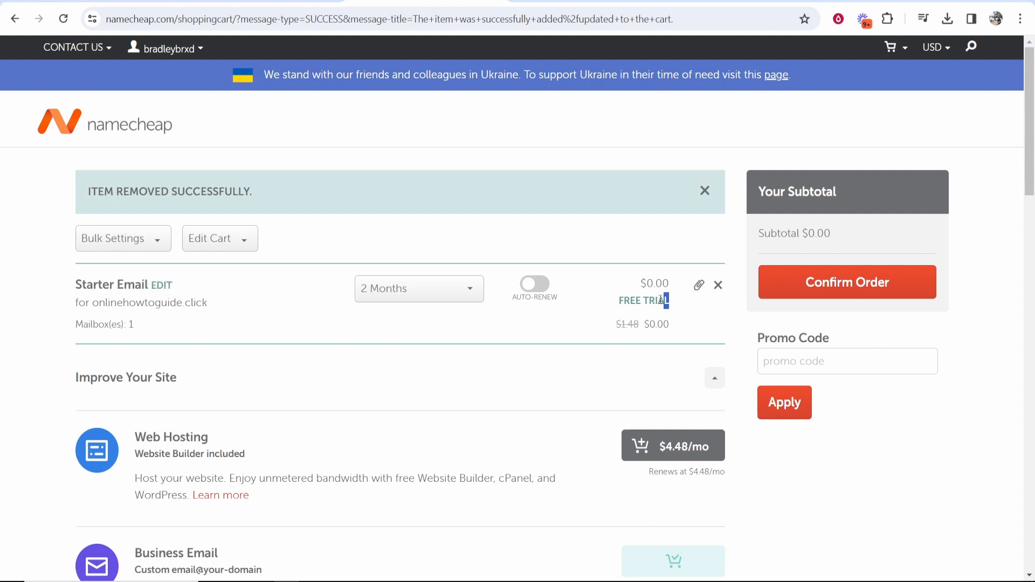
click(418, 288)
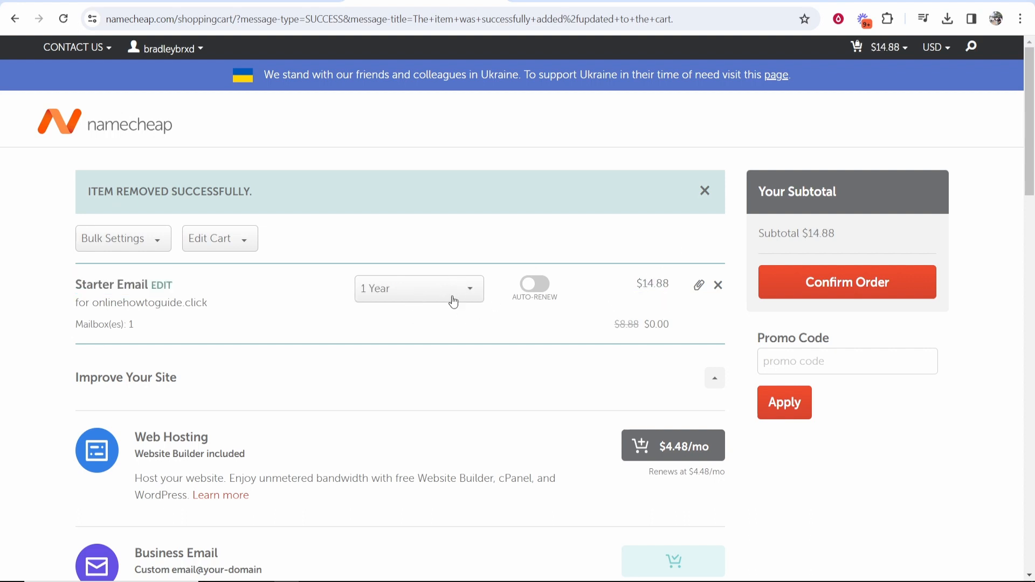
mouse_move(640, 283)
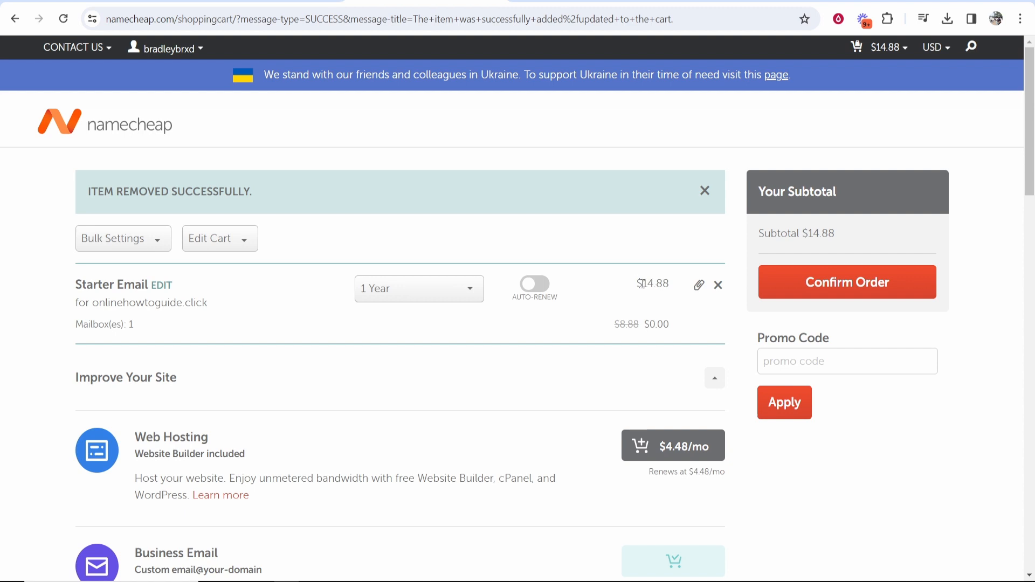
click(418, 288)
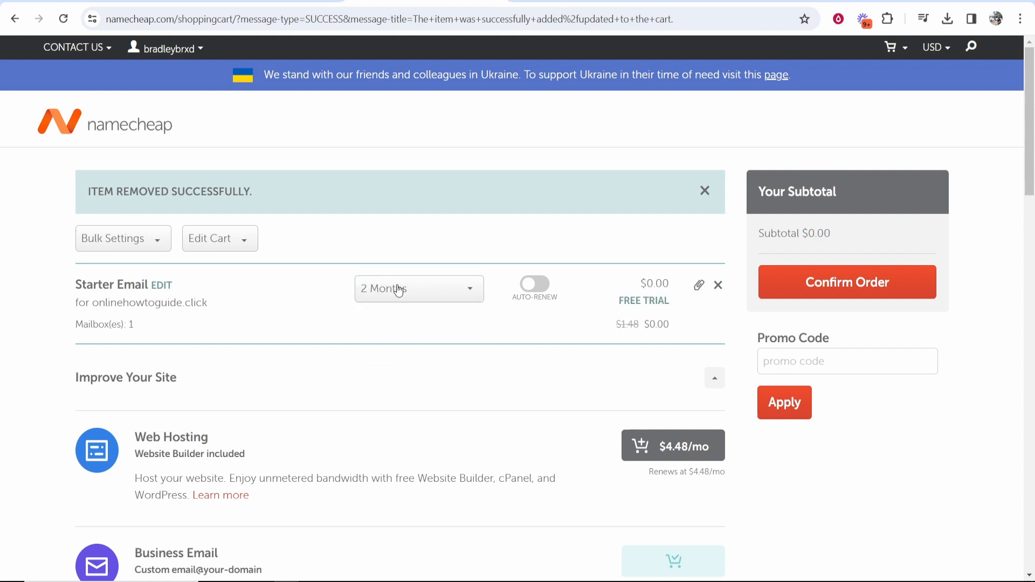
mouse_move(520, 296)
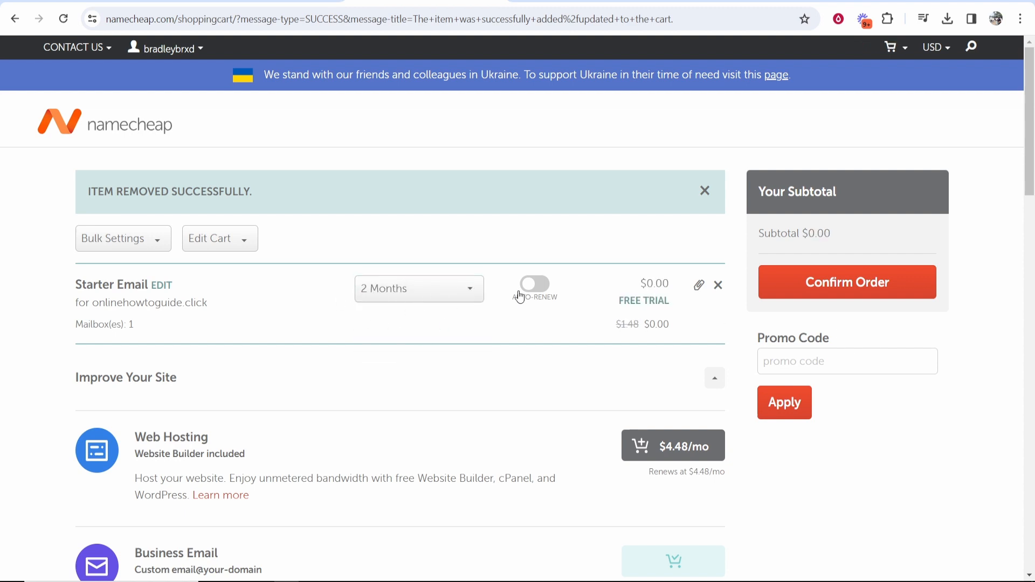
mouse_move(558, 296)
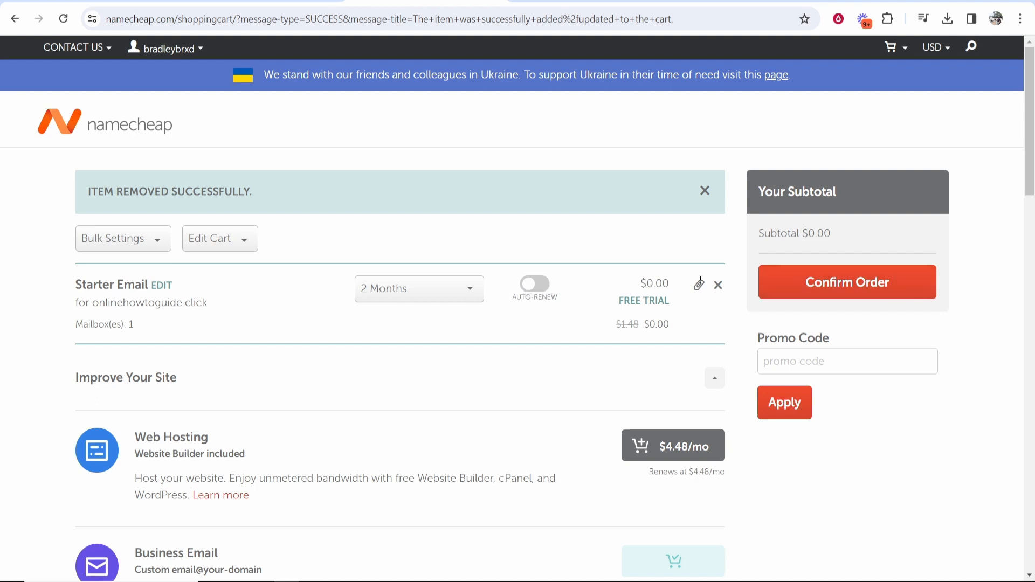
Confirm the $0.00 Starter Email order and pay for it
click(847, 282)
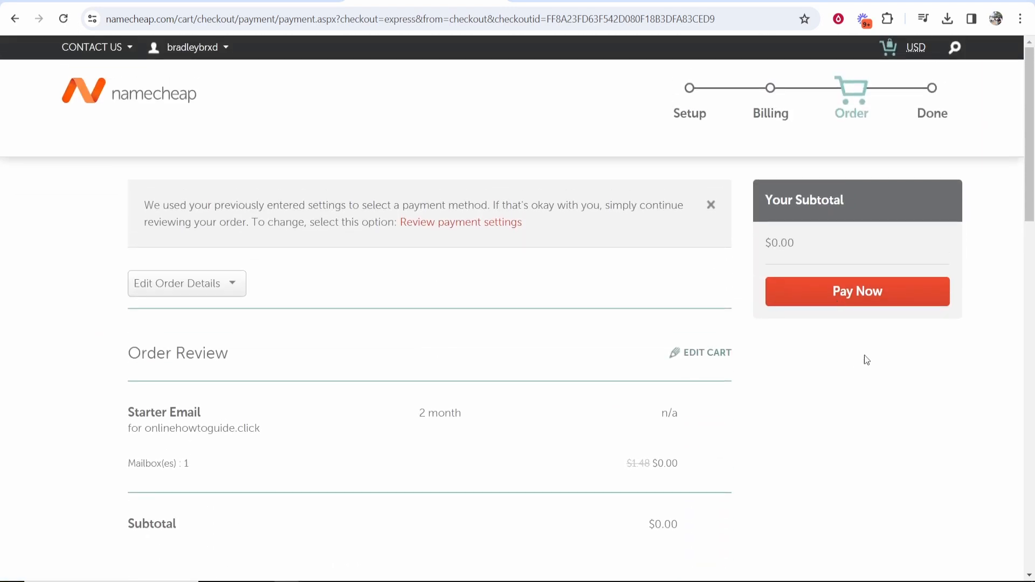
click(856, 291)
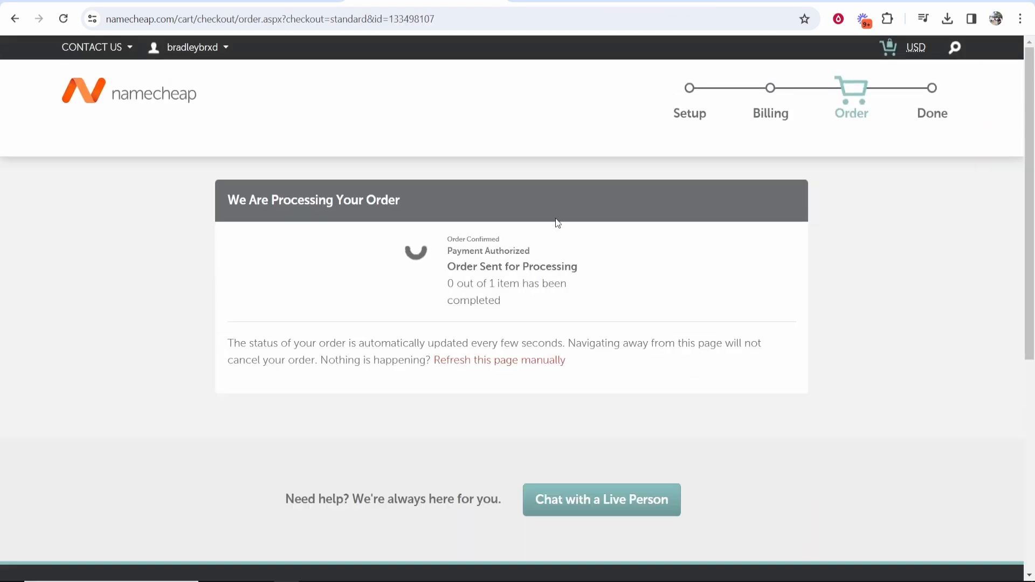
mouse_move(551, 337)
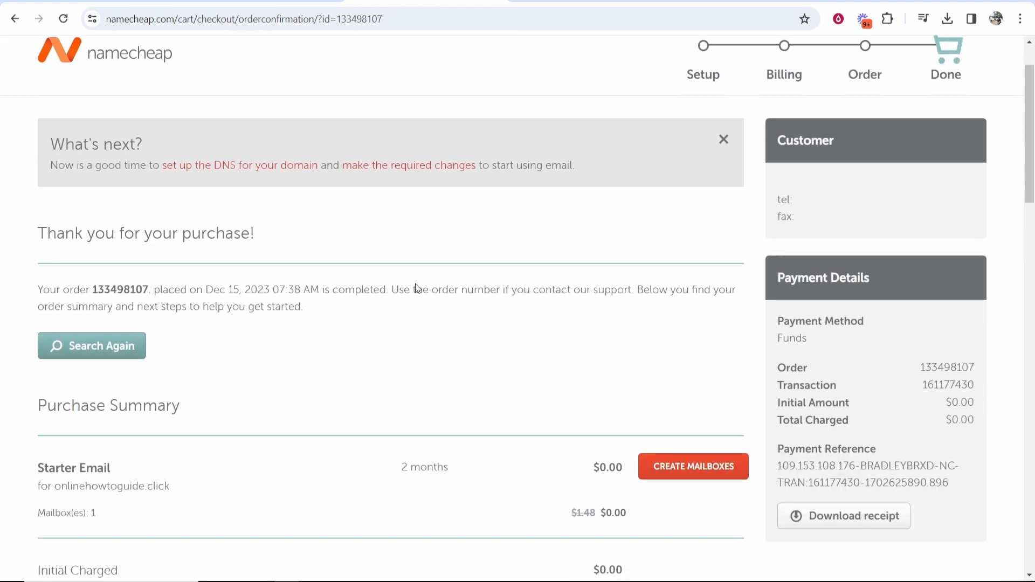
Choose Create Mailboxes for Starter Email on the order confirmation page
scroll(down, 3)
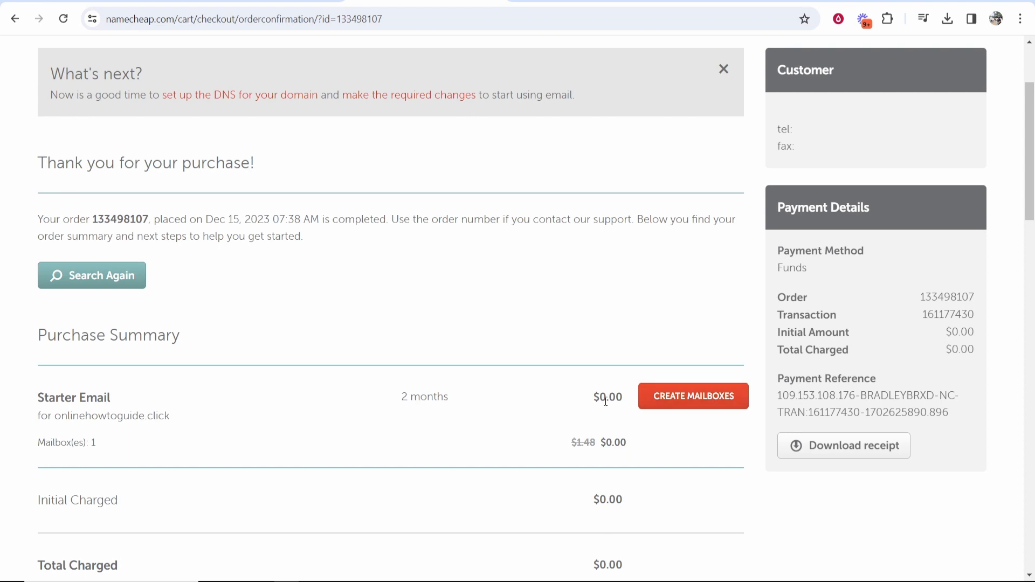
click(692, 397)
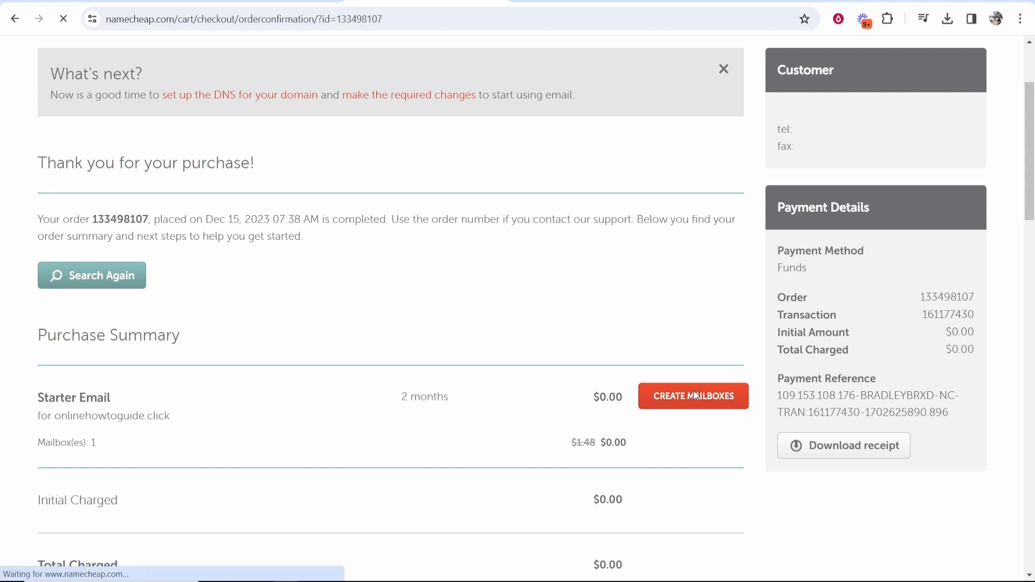
click(692, 396)
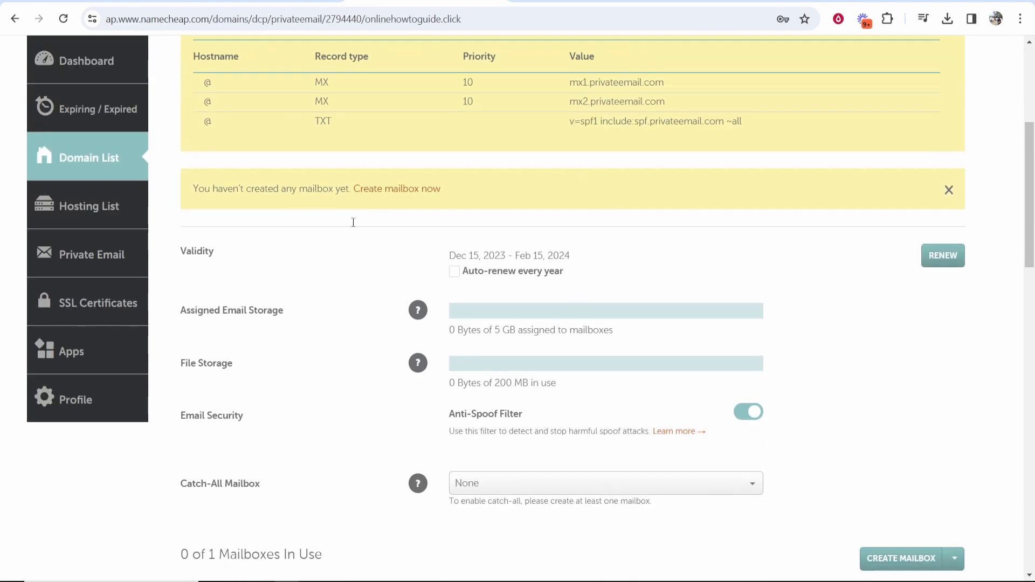
mouse_move(379, 323)
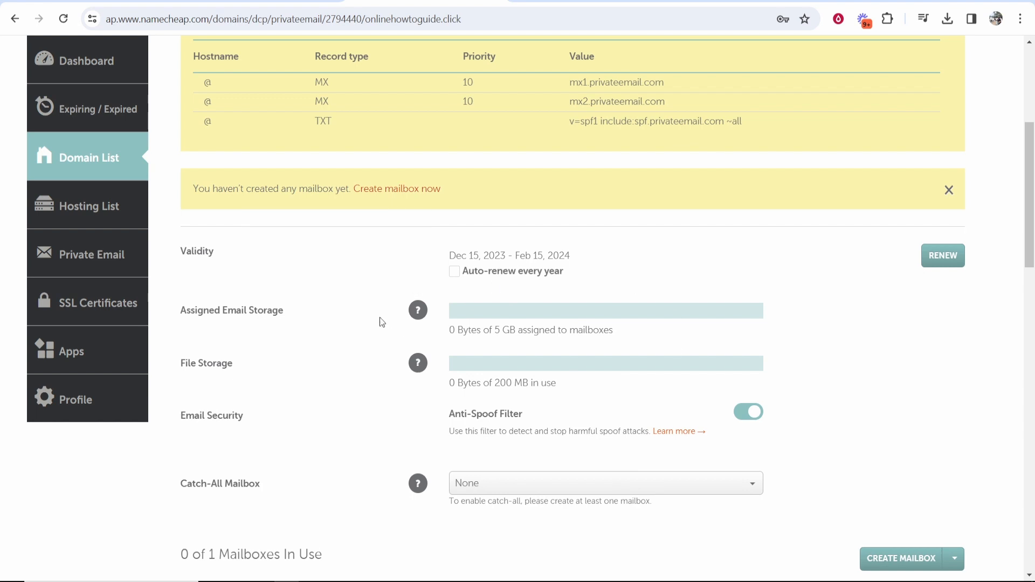
mouse_move(417, 310)
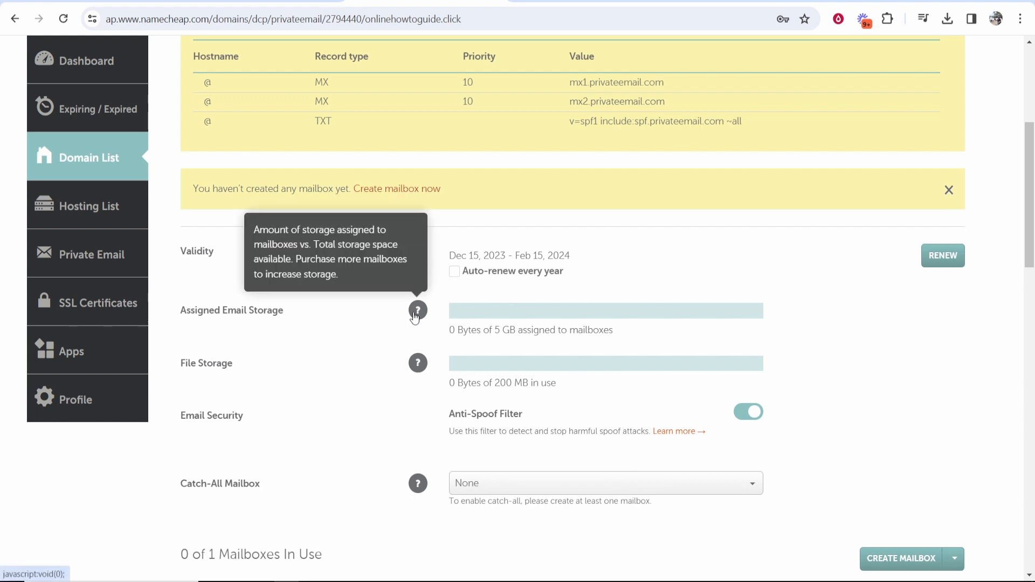
mouse_move(496, 329)
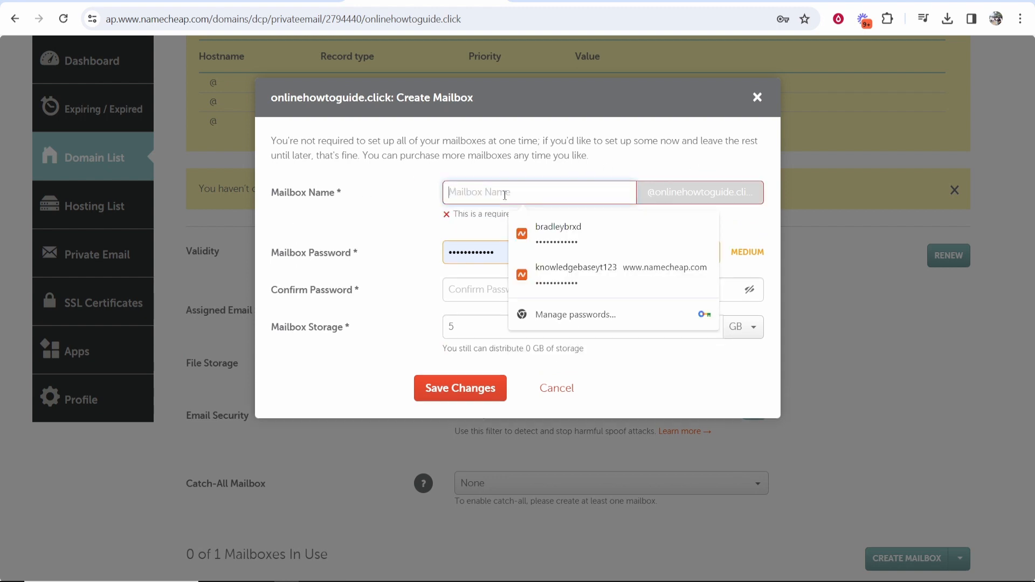
text(n)
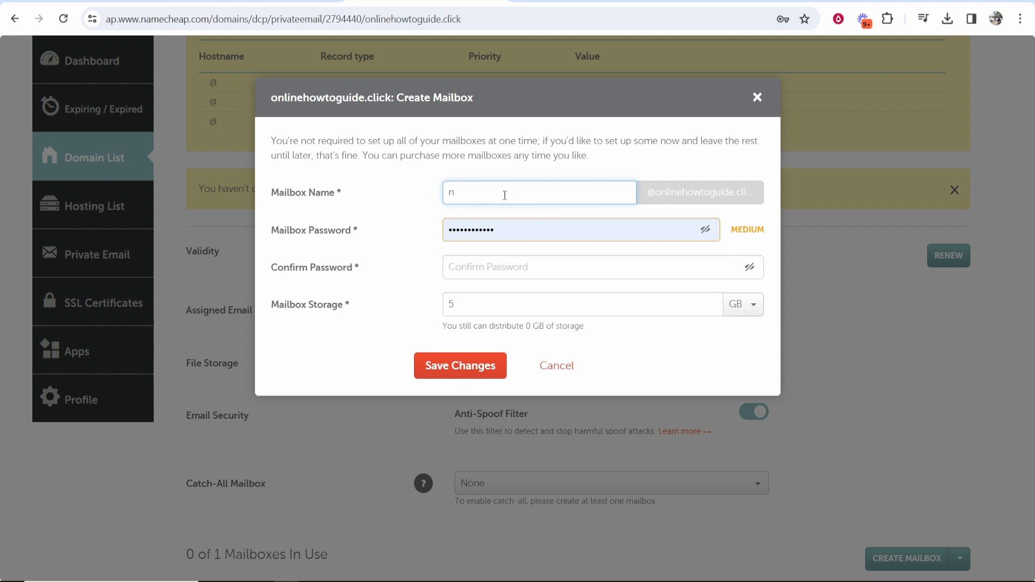
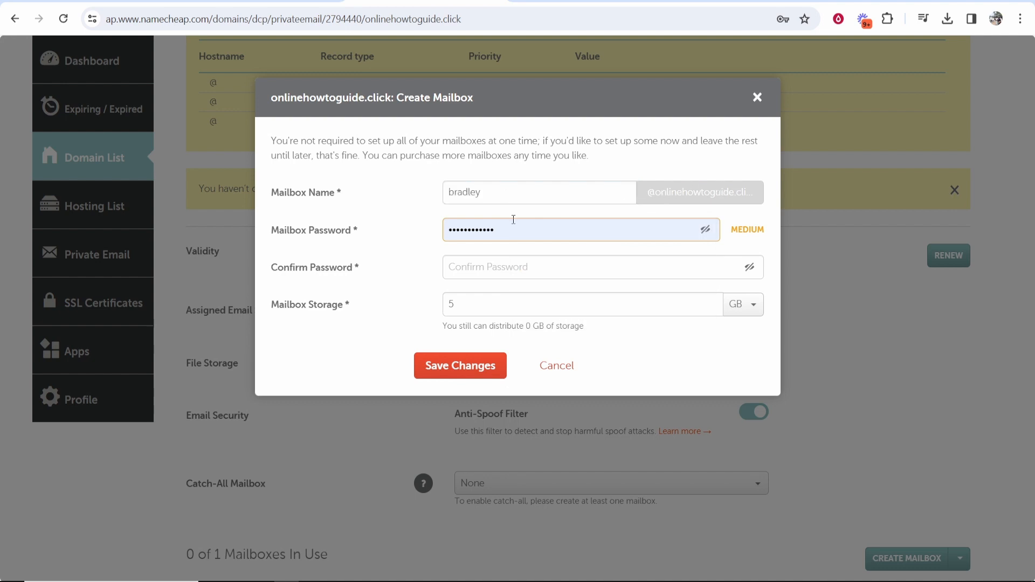
click(514, 229)
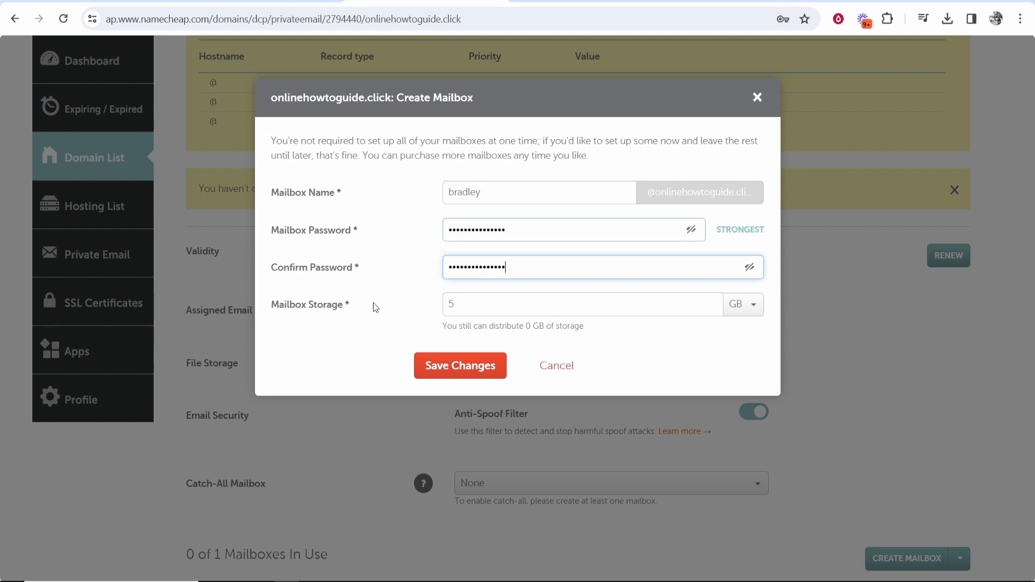
mouse_move(676, 302)
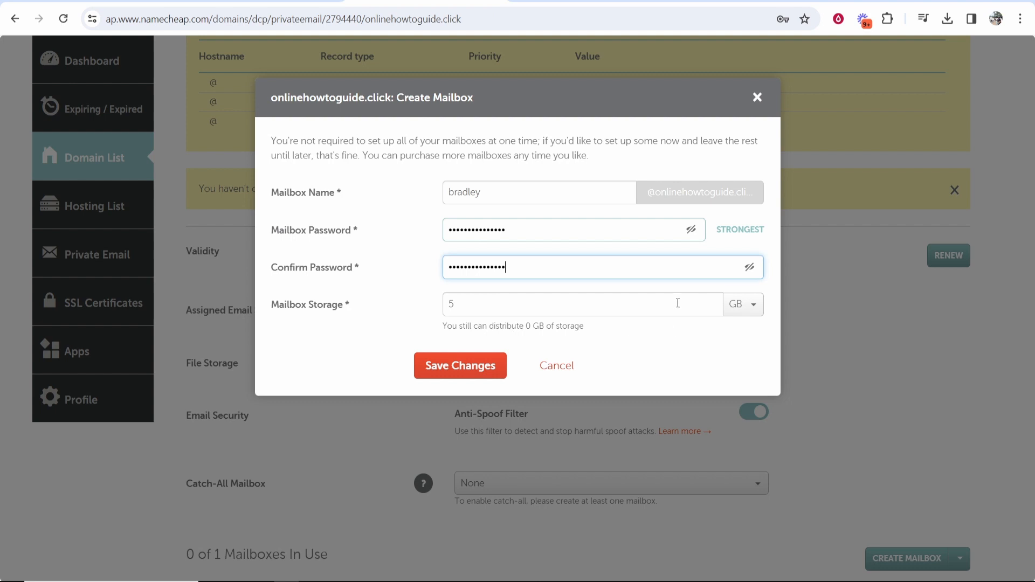
click(459, 365)
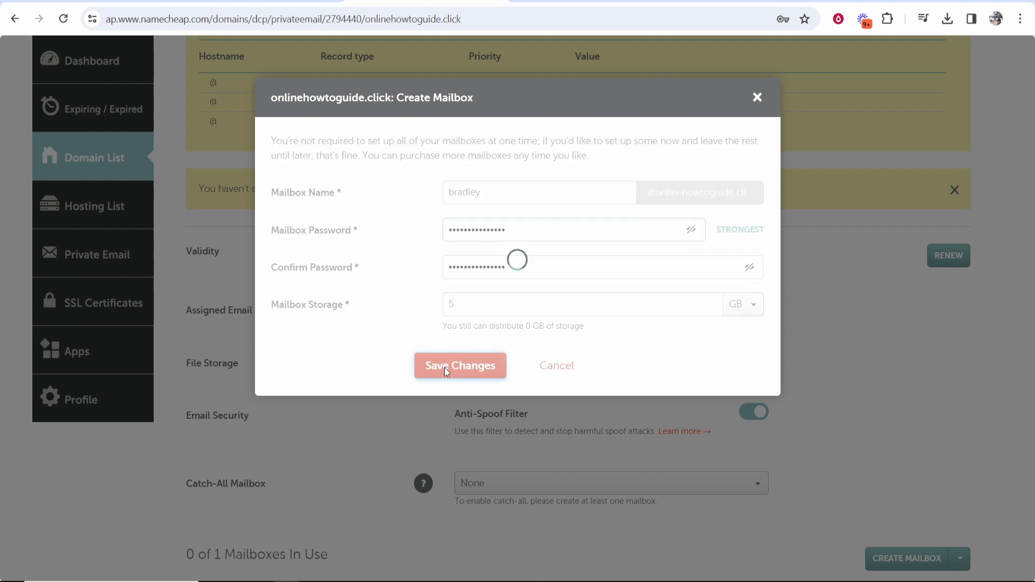
click(460, 364)
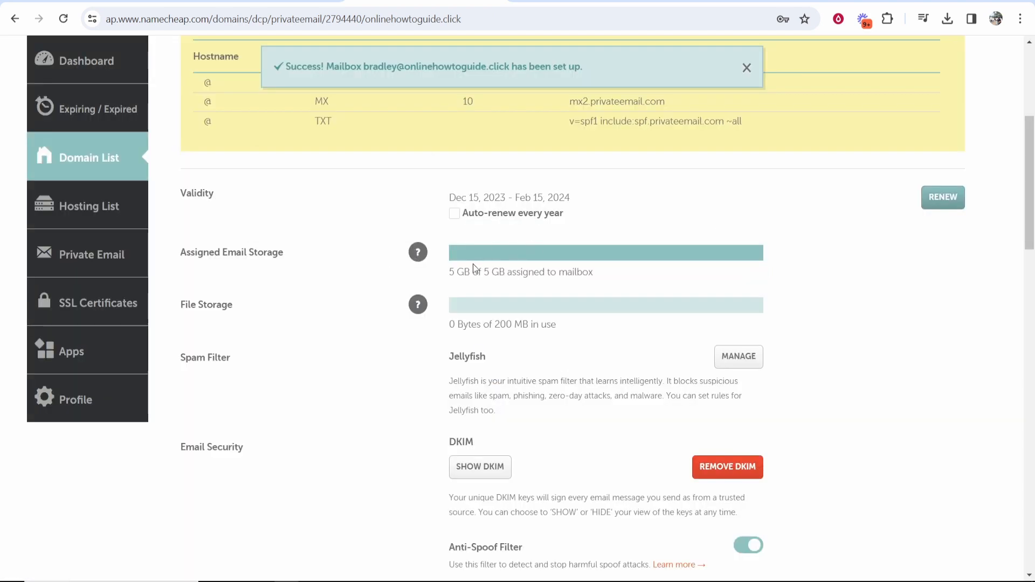
double_click(543, 324)
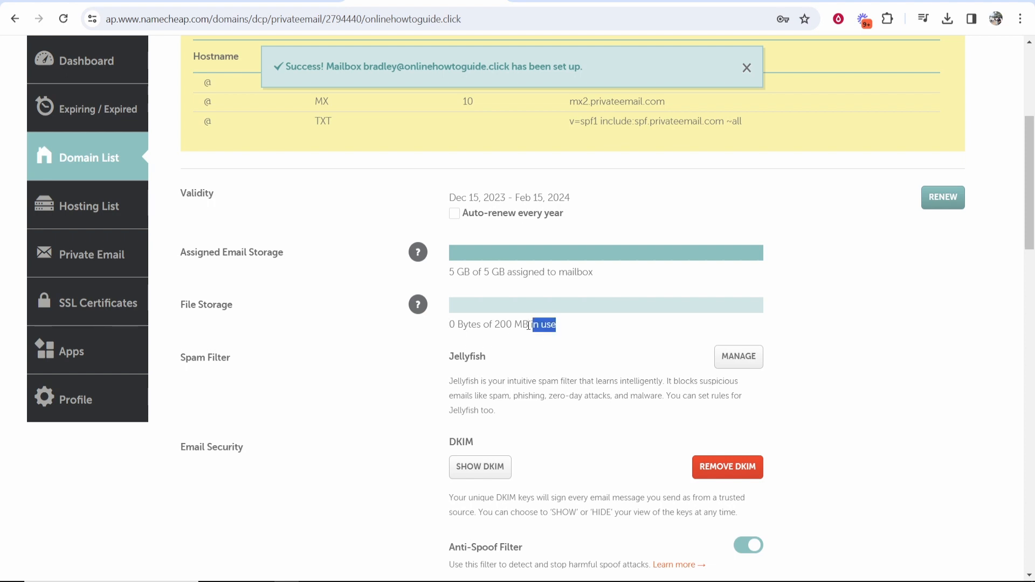
scroll(down, 3)
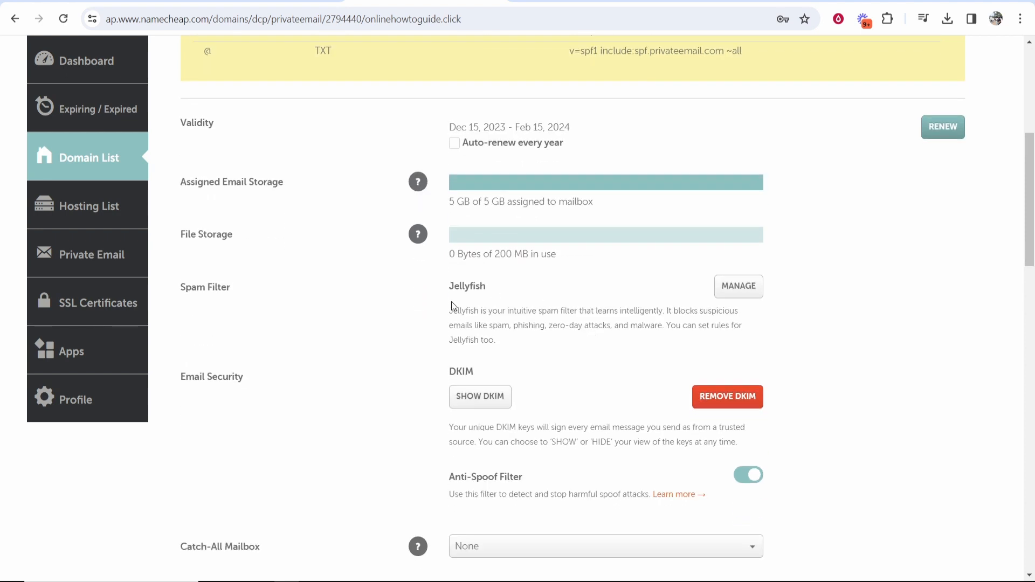
scroll(down, 3)
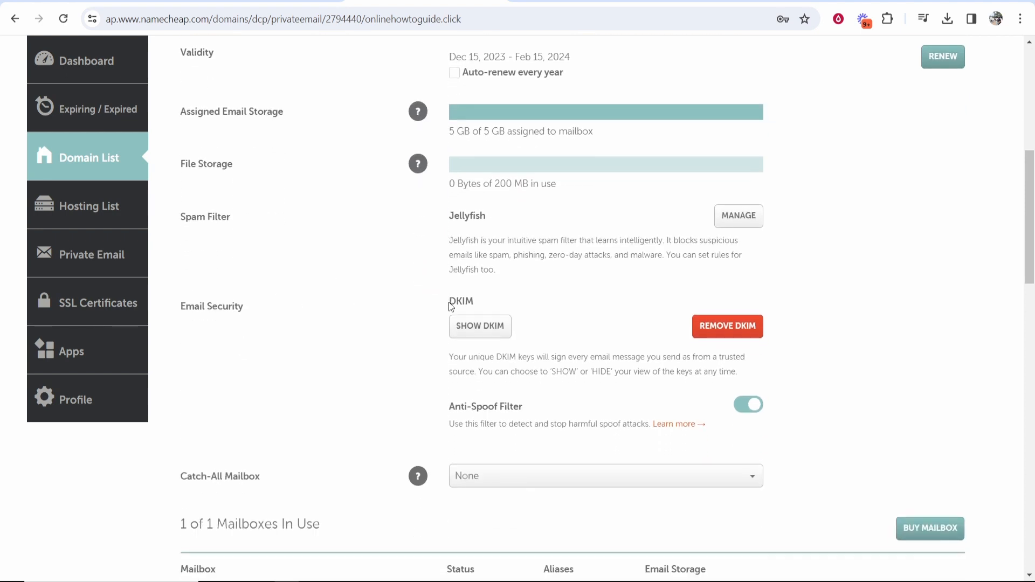
scroll(down, 3)
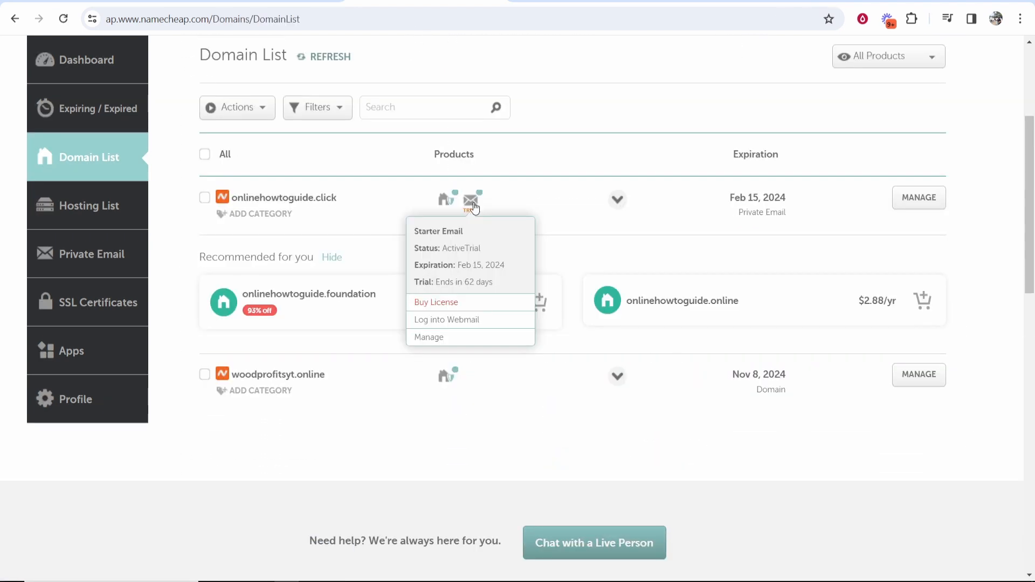
mouse_move(469, 197)
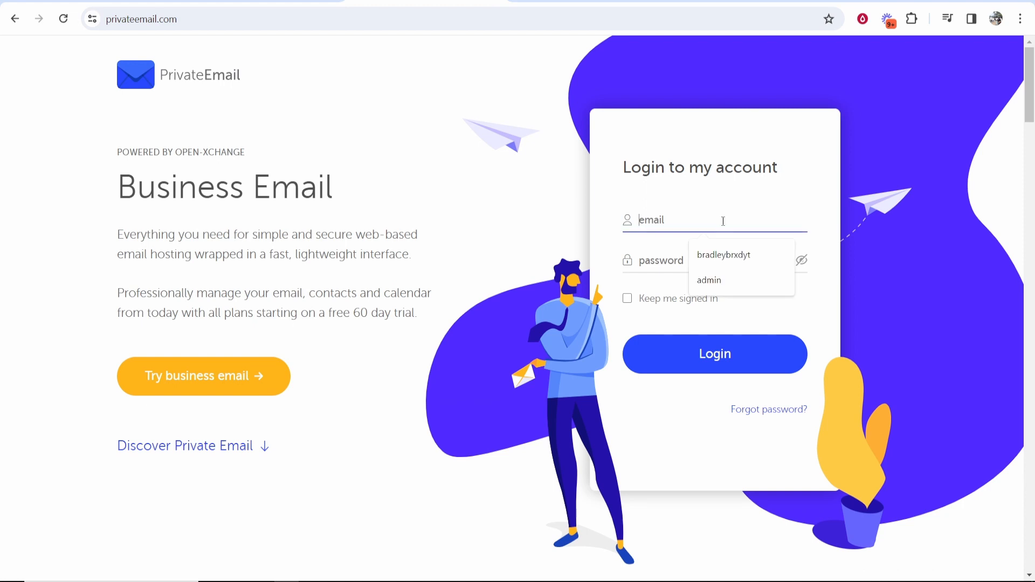
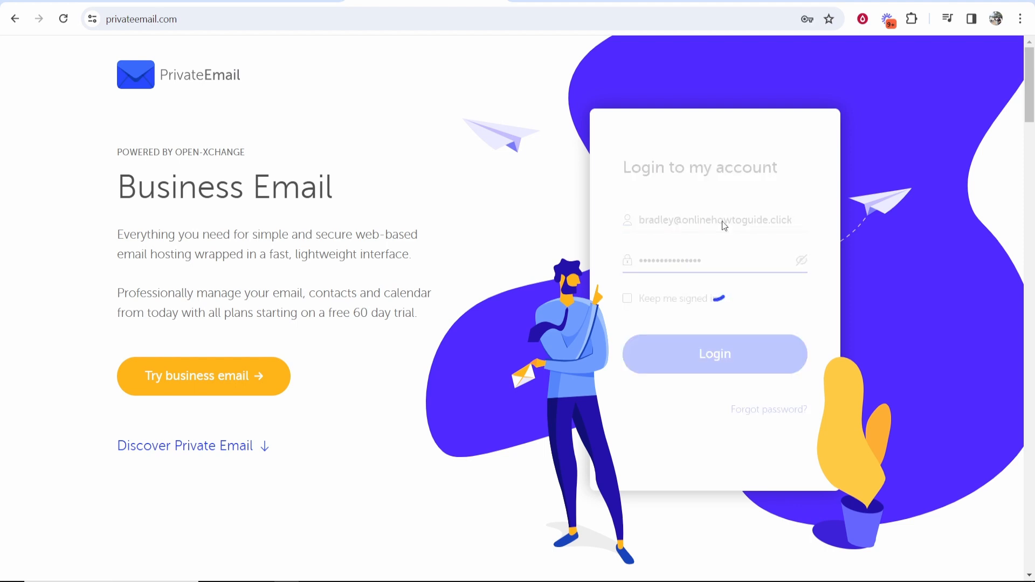
click(714, 354)
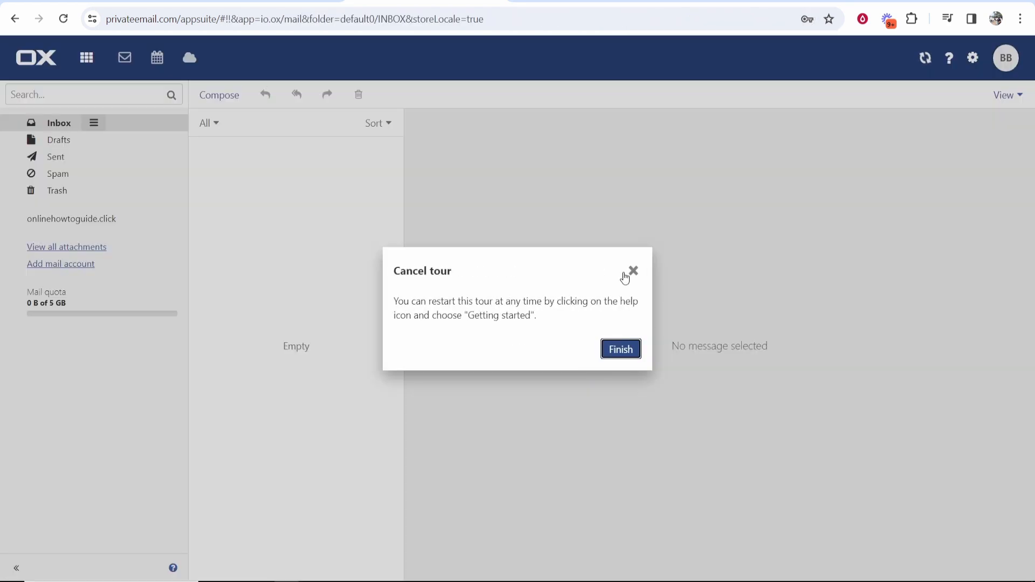
click(619, 349)
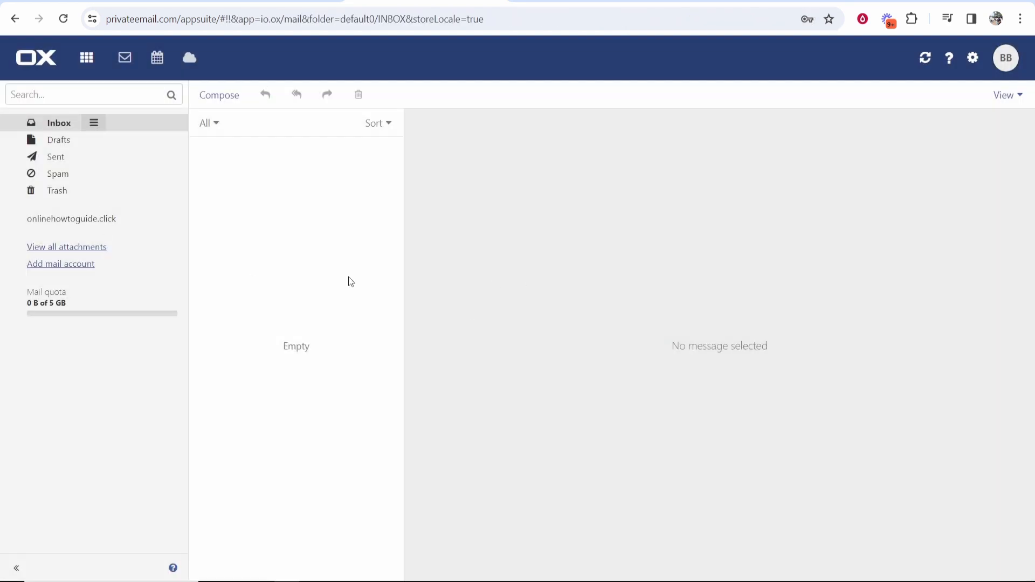
mouse_move(423, 329)
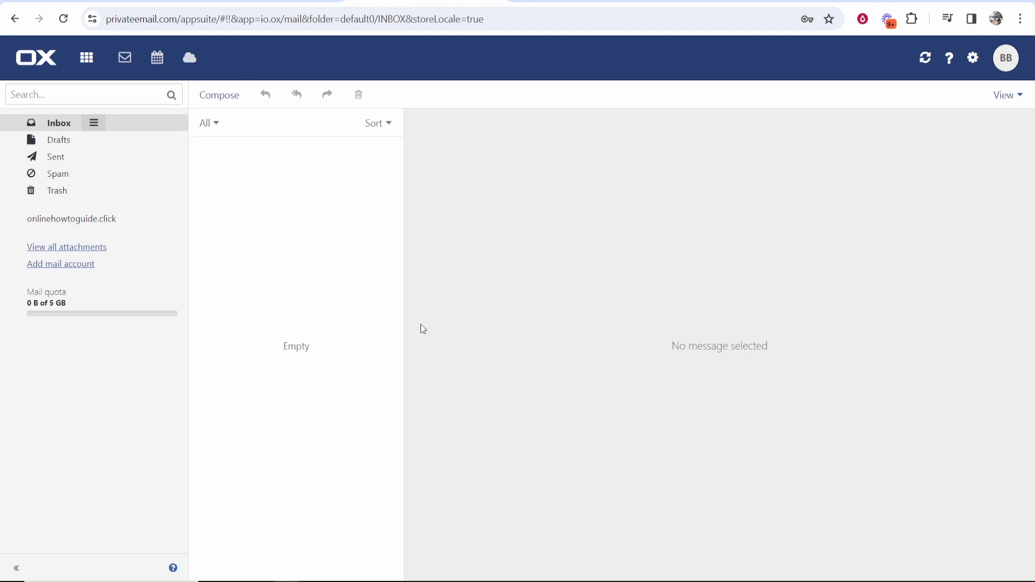